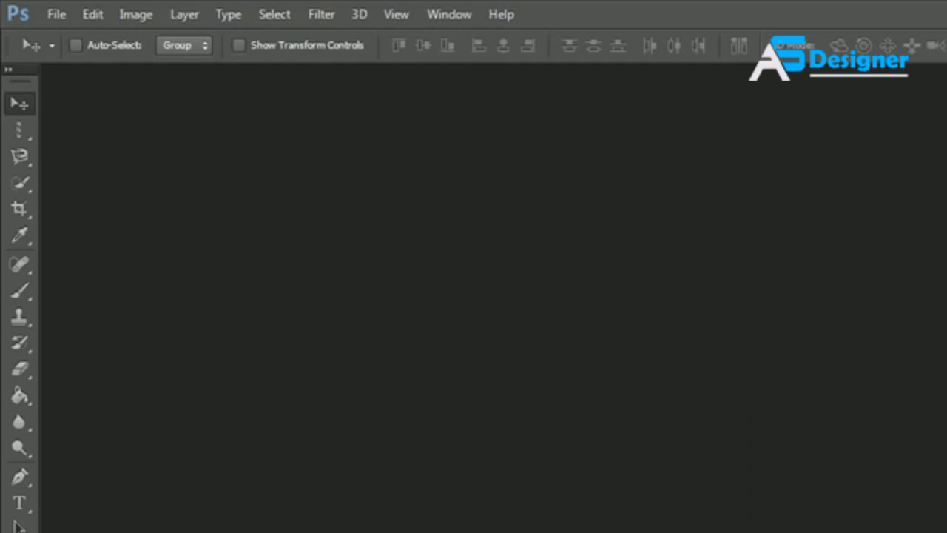
pyautogui.moveTo(472, 253)
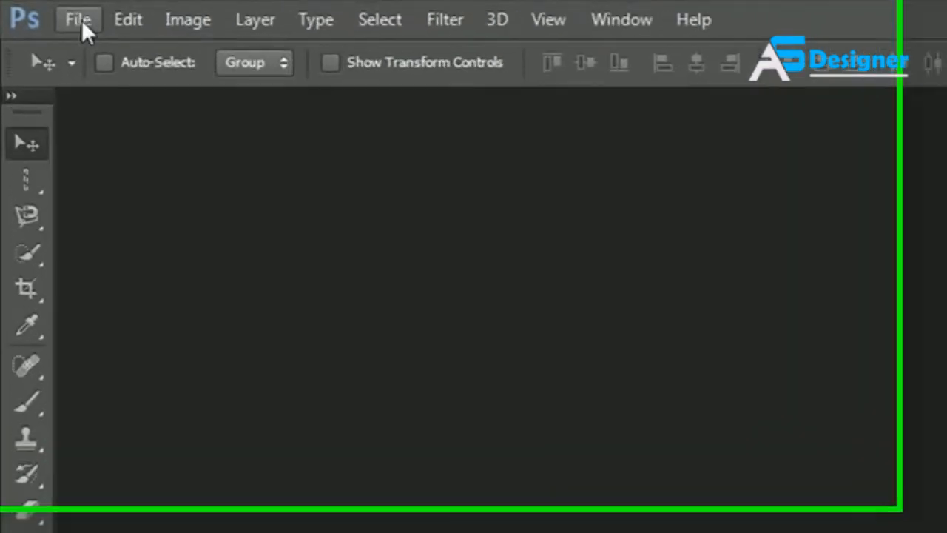
# - Open the File menu in an empty Photoshop workspace
pyautogui.click(78, 19)
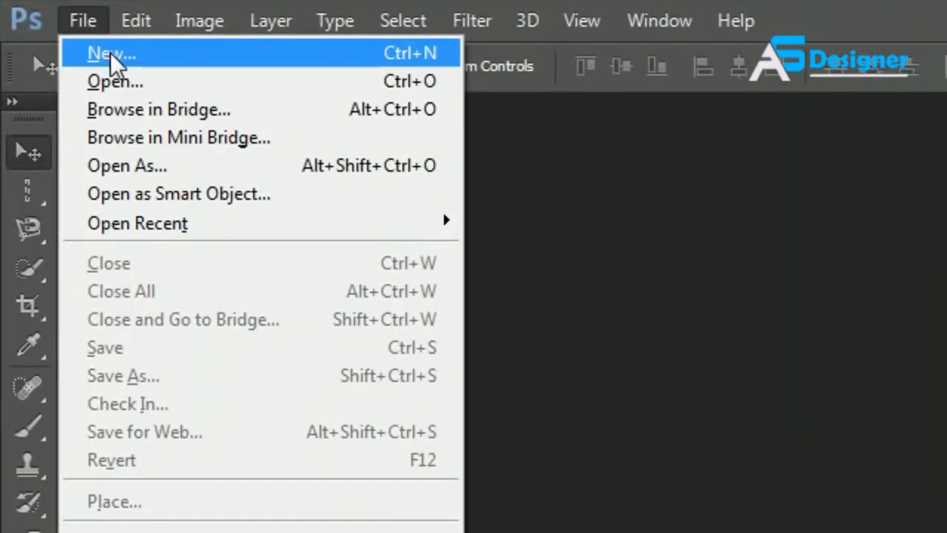
# - Start a new document and name it 'YouTube'
pyautogui.click(111, 53)
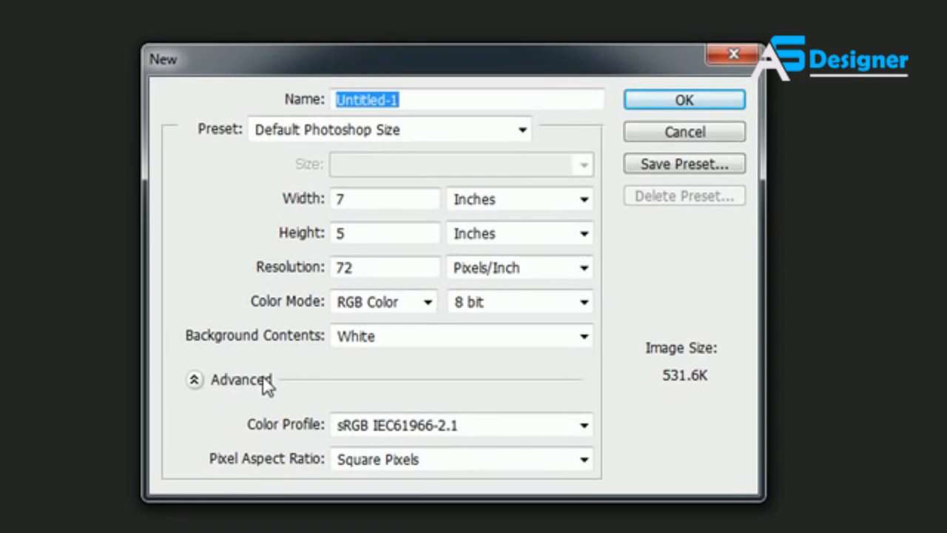
pyautogui.moveTo(355, 403)
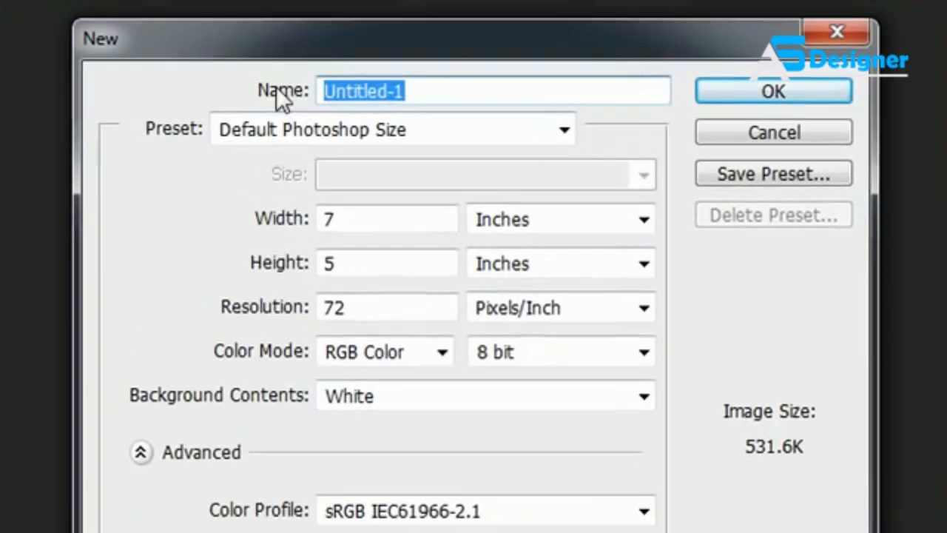
pyautogui.write('Y')
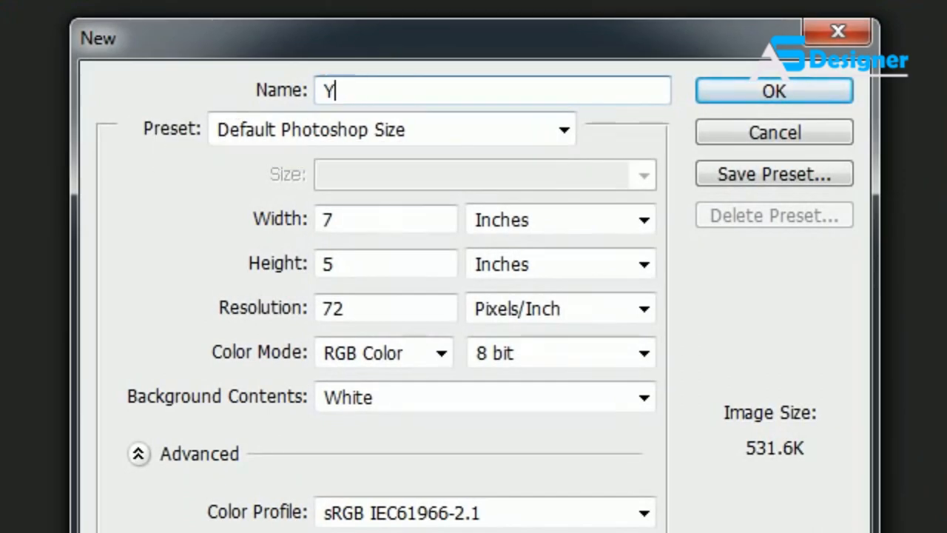
pyautogui.write('ouTube')
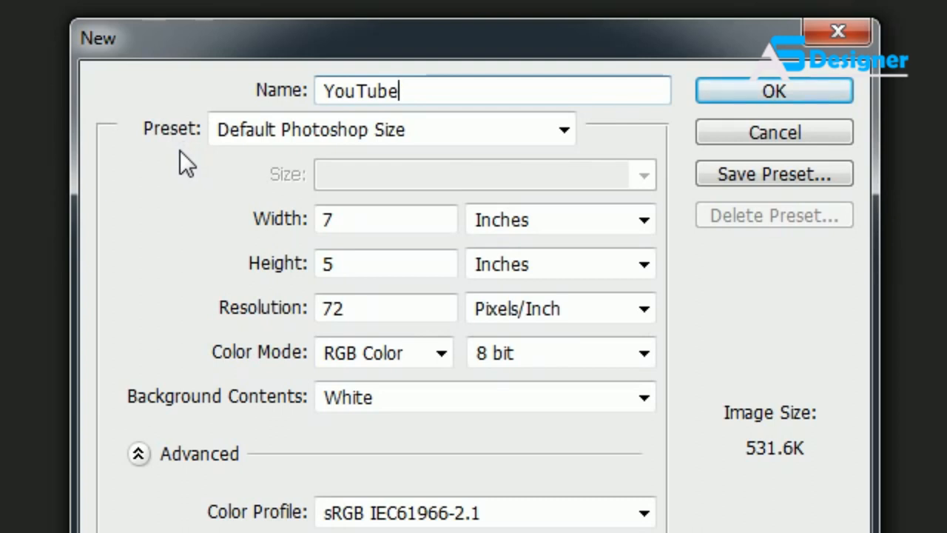
pyautogui.moveTo(173, 118)
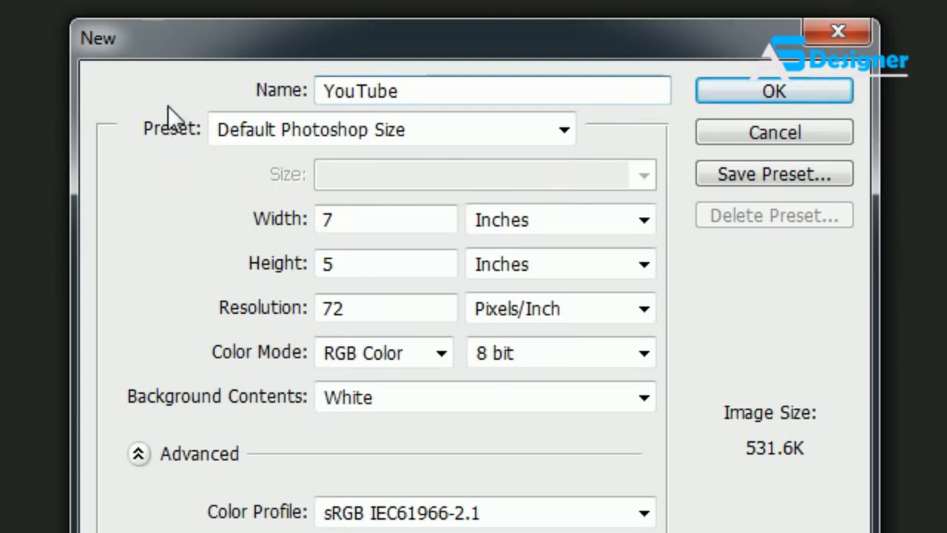
pyautogui.moveTo(176, 176)
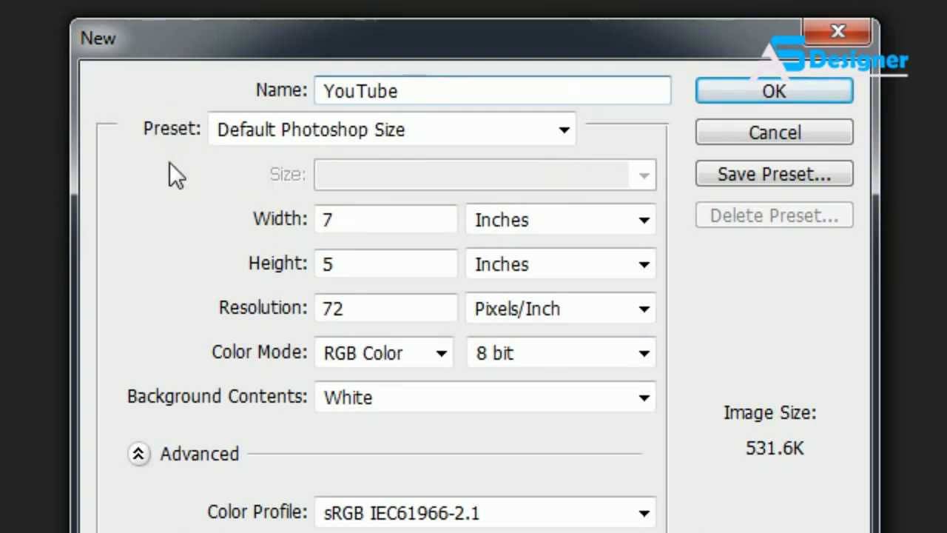
pyautogui.moveTo(199, 183)
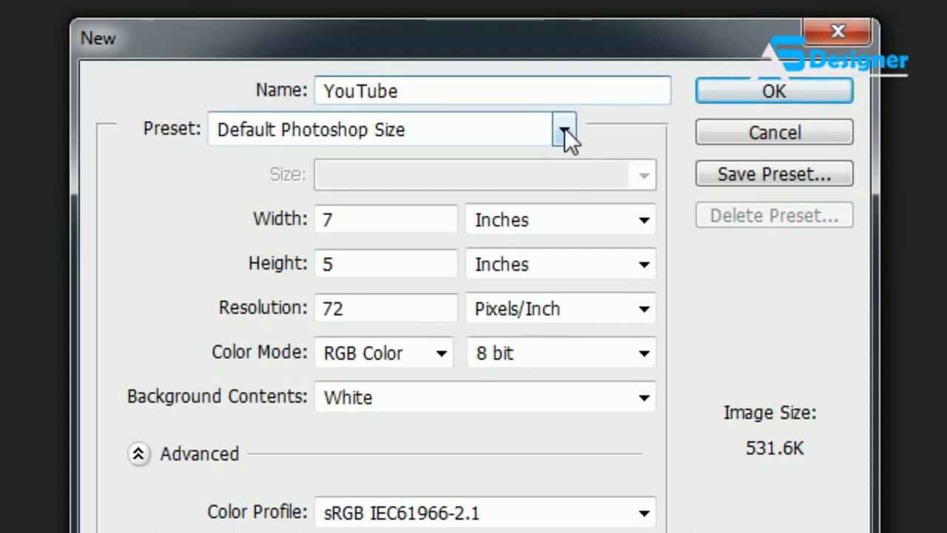
pyautogui.moveTo(564, 133)
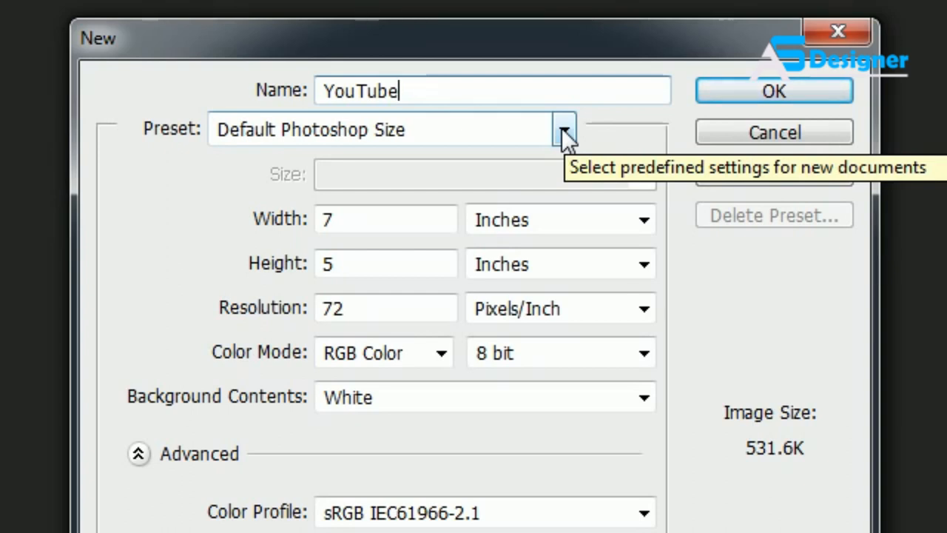
pyautogui.click(563, 129)
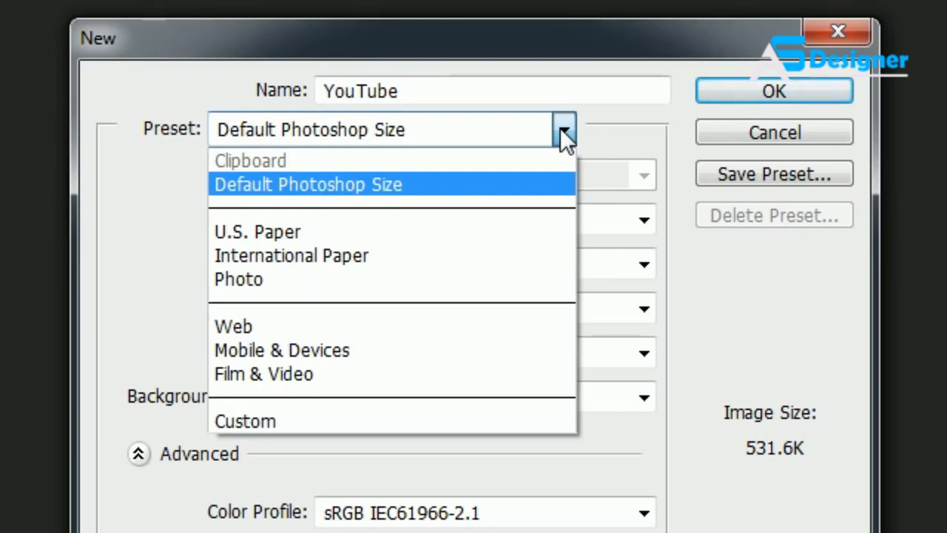
pyautogui.click(307, 185)
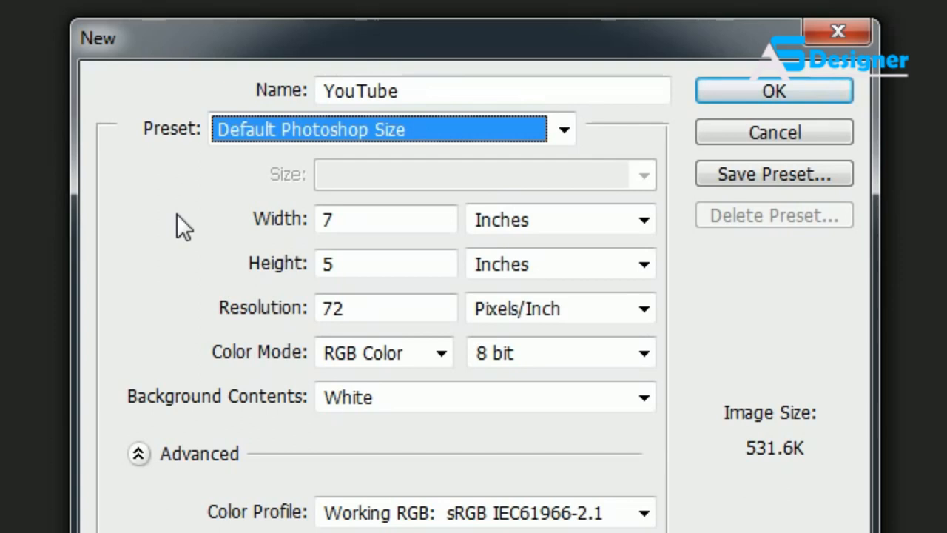
pyautogui.moveTo(185, 225)
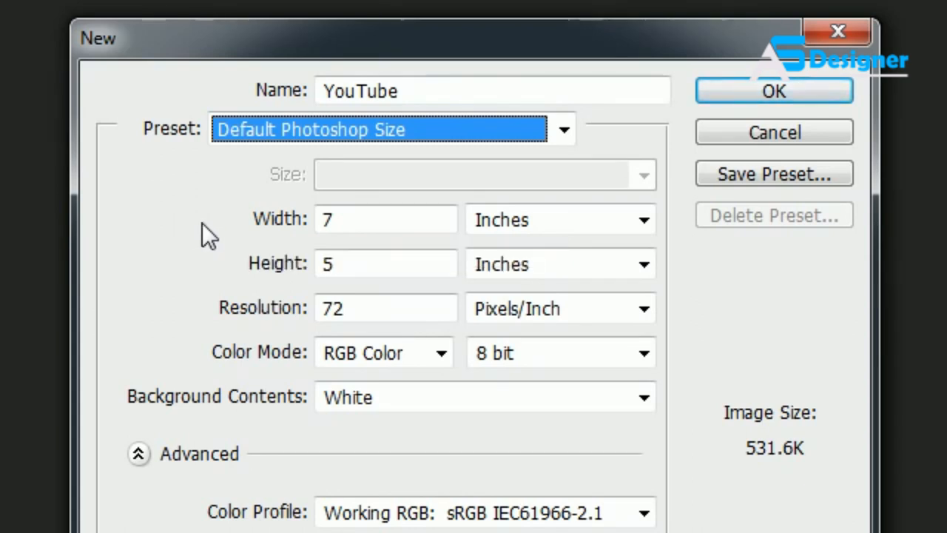
pyautogui.moveTo(342, 147)
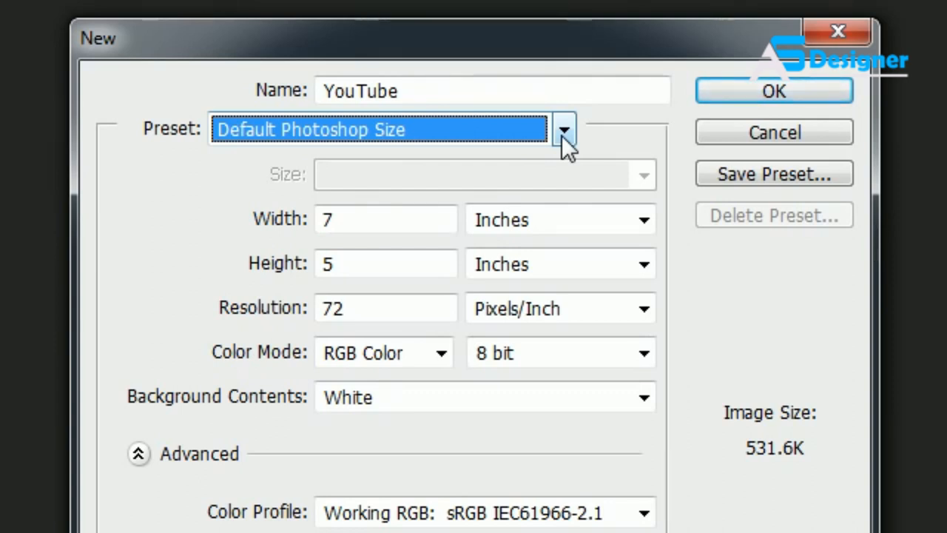
pyautogui.click(564, 129)
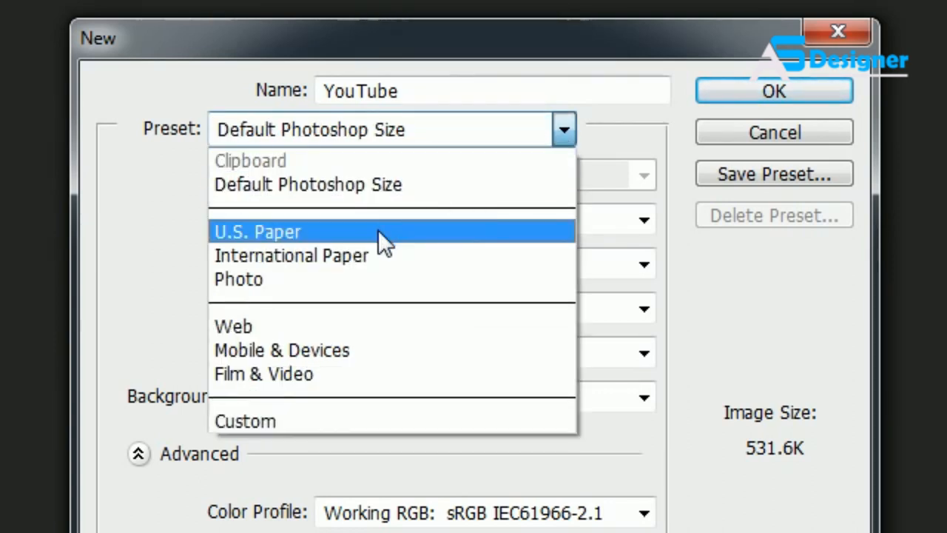
pyautogui.click(257, 231)
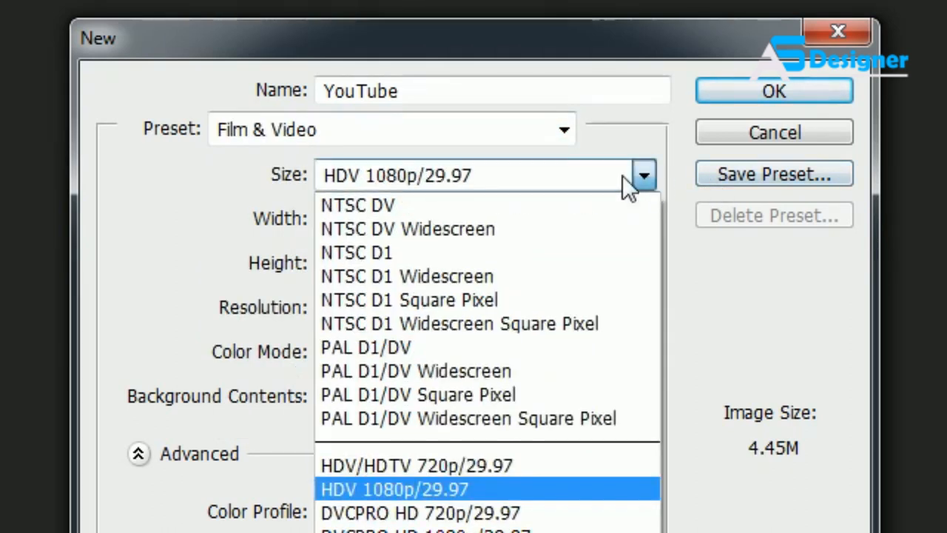
pyautogui.click(393, 488)
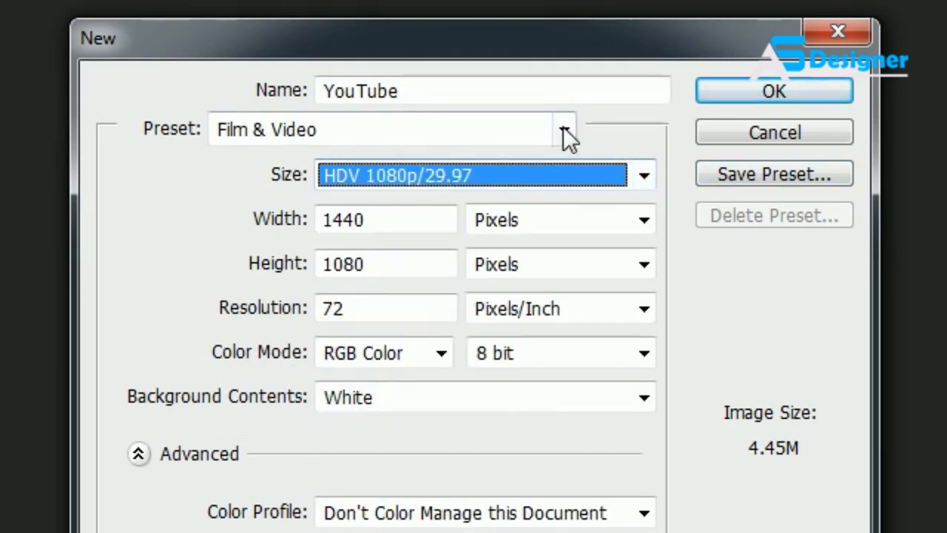
pyautogui.click(564, 129)
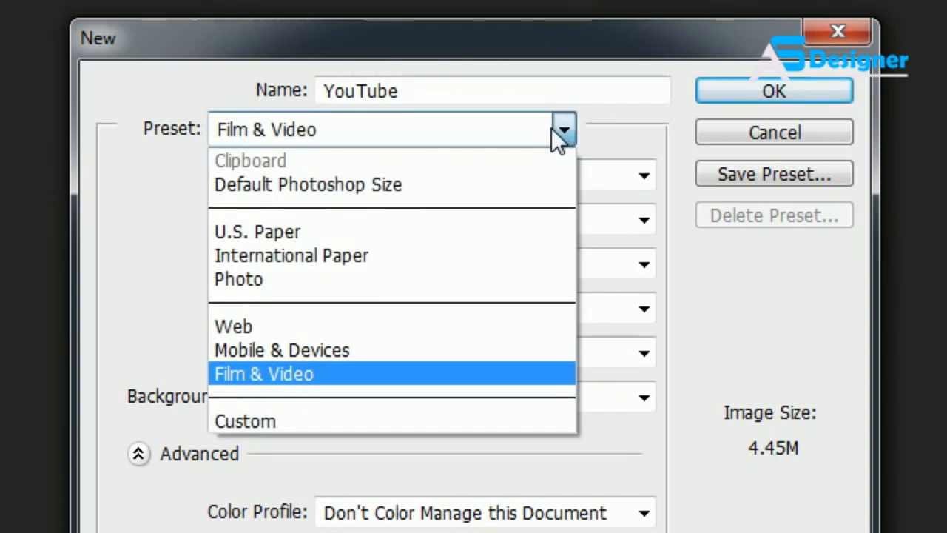
pyautogui.moveTo(379, 184)
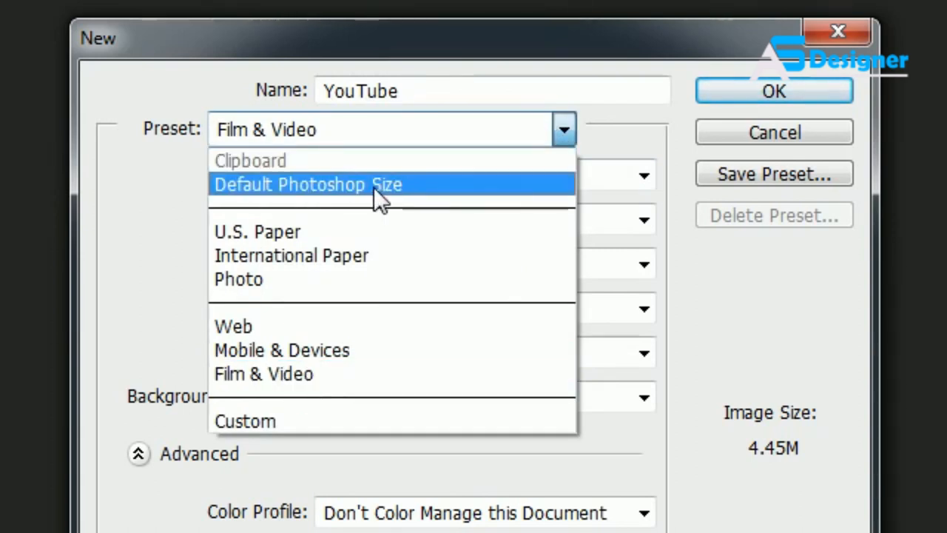
pyautogui.click(307, 184)
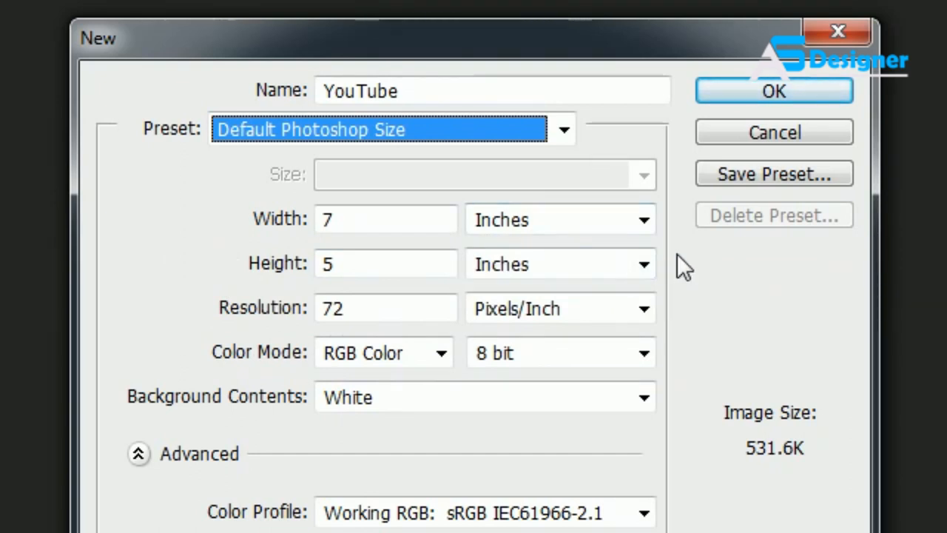
pyautogui.moveTo(566, 159)
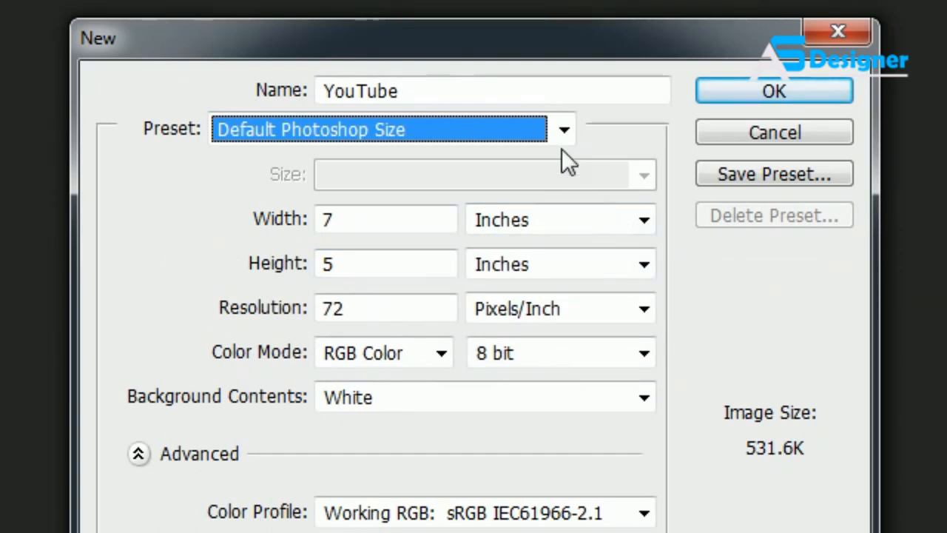
pyautogui.moveTo(418, 193)
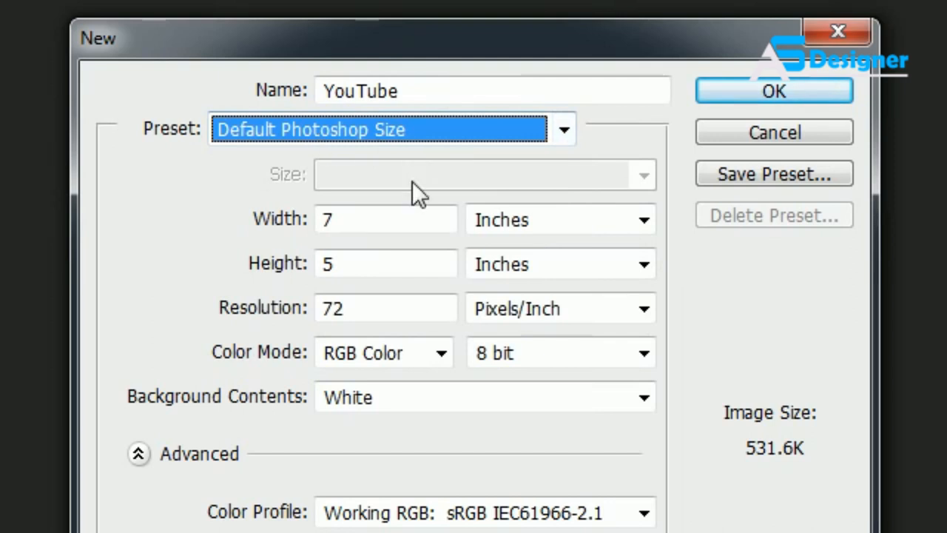
pyautogui.moveTo(466, 259)
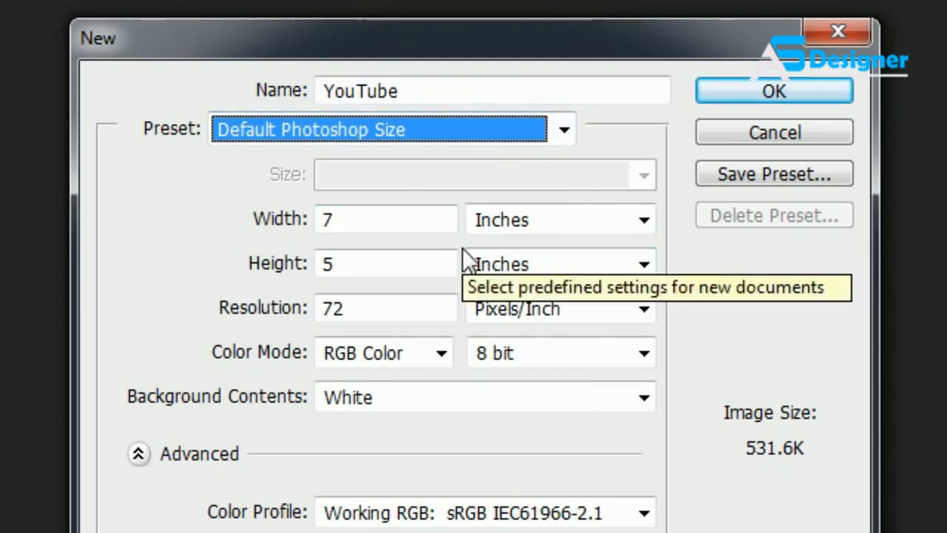
pyautogui.moveTo(274, 278)
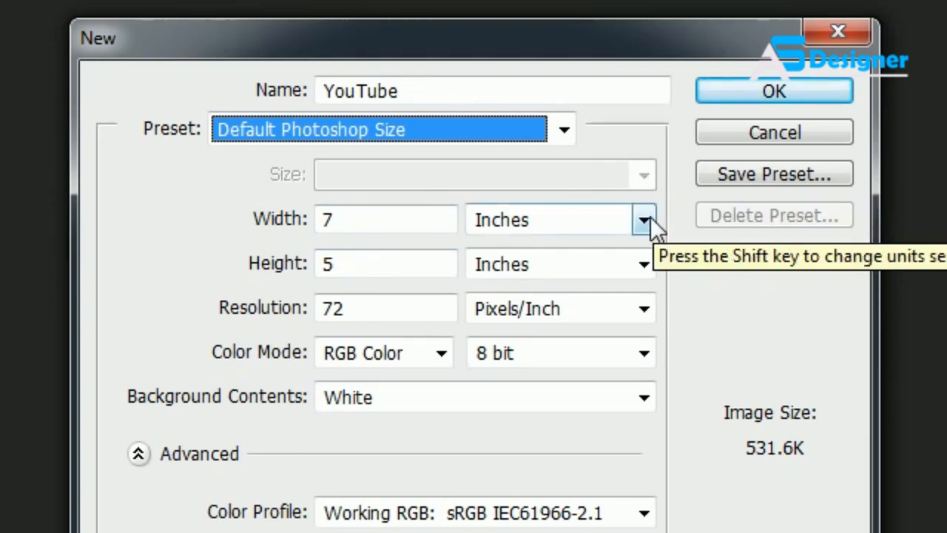
pyautogui.click(643, 219)
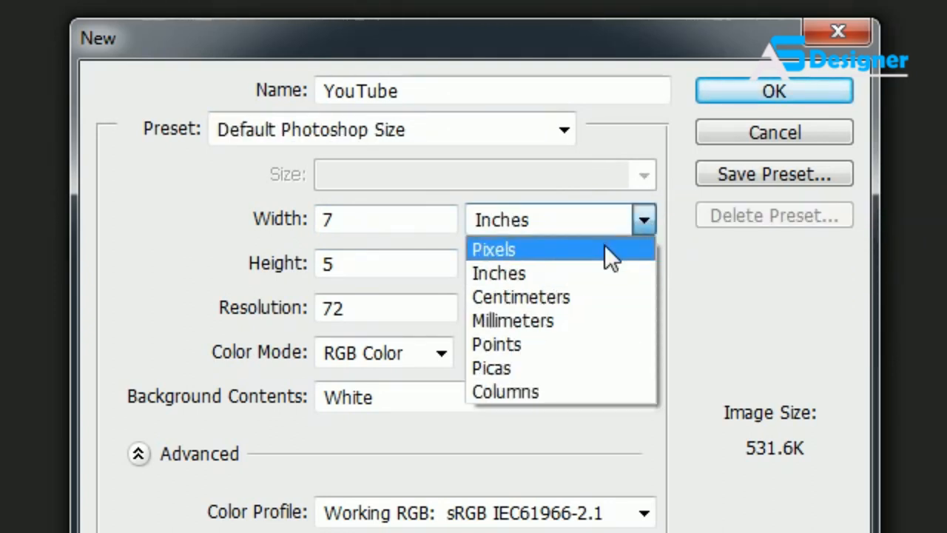
pyautogui.click(494, 249)
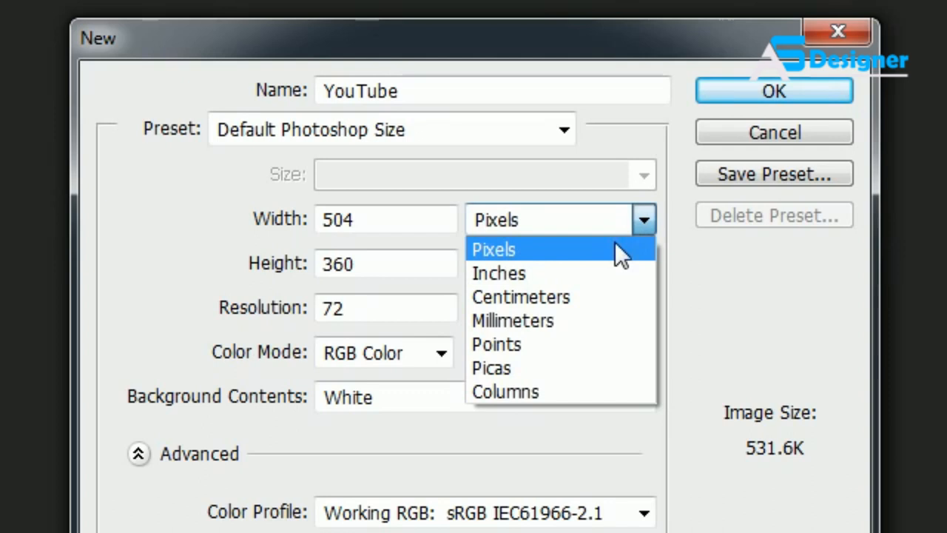
pyautogui.click(498, 273)
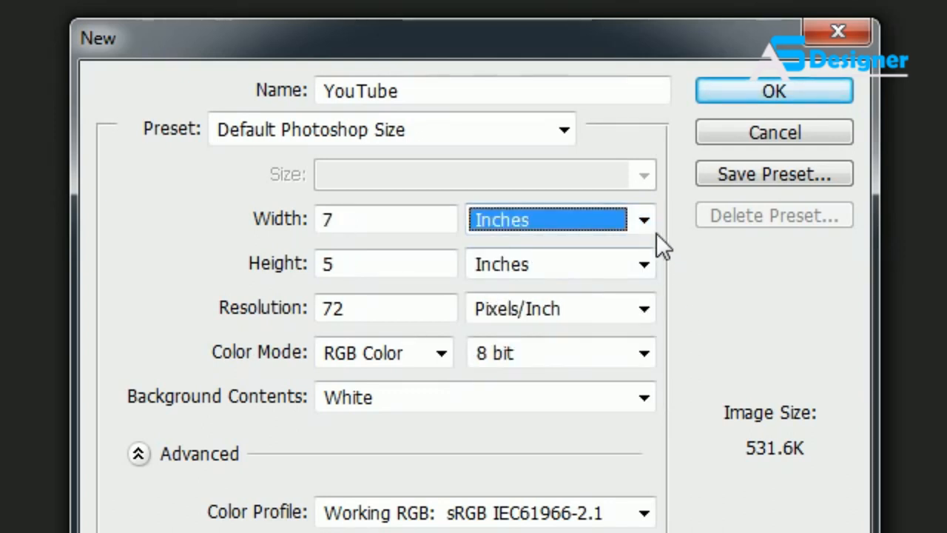
pyautogui.click(642, 219)
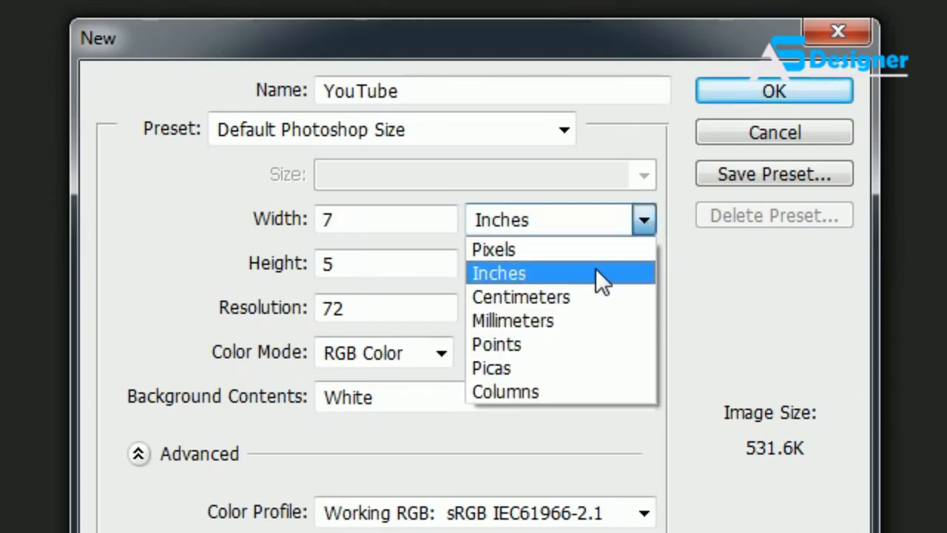
pyautogui.moveTo(231, 225)
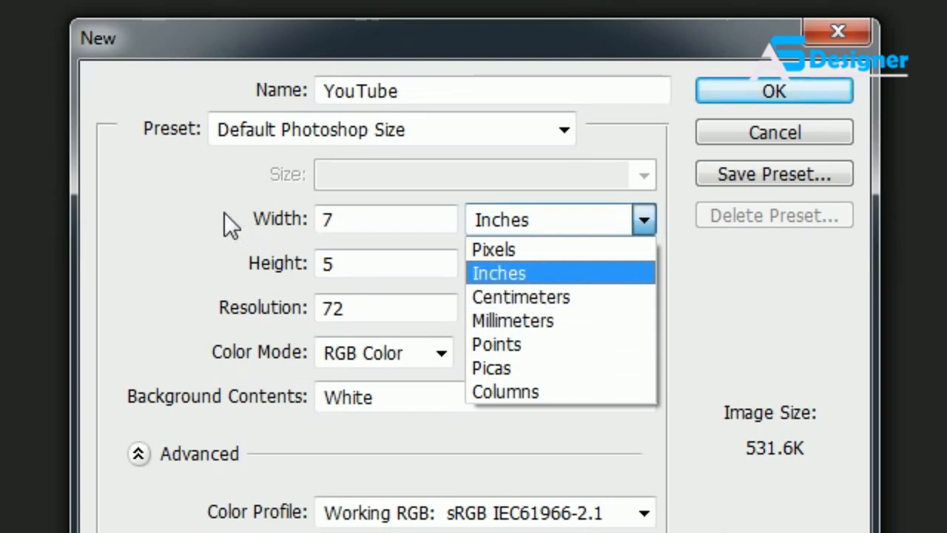
pyautogui.moveTo(493, 249)
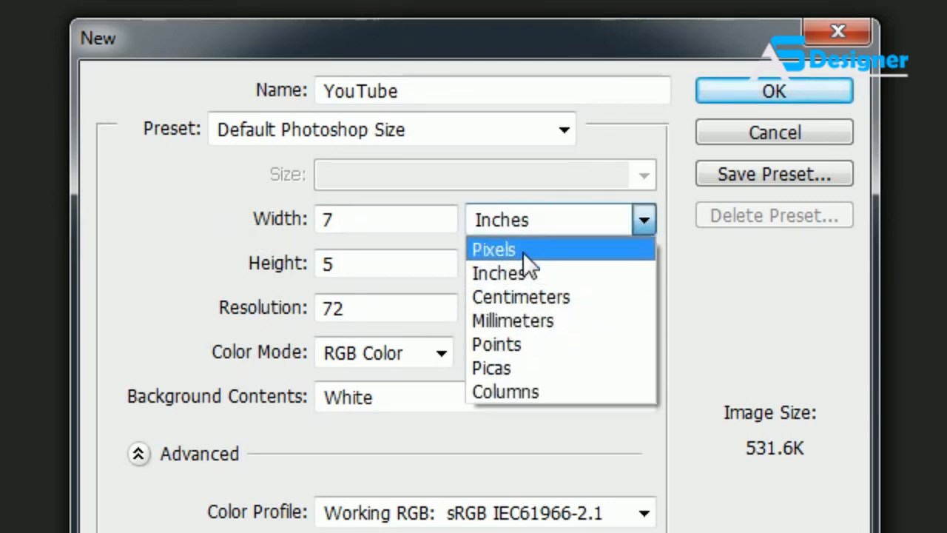
pyautogui.click(494, 249)
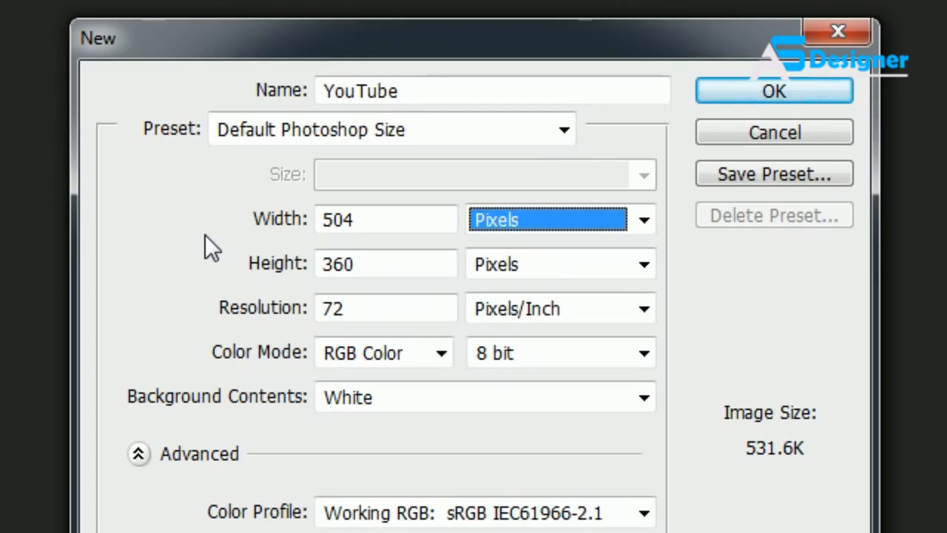
pyautogui.moveTo(244, 322)
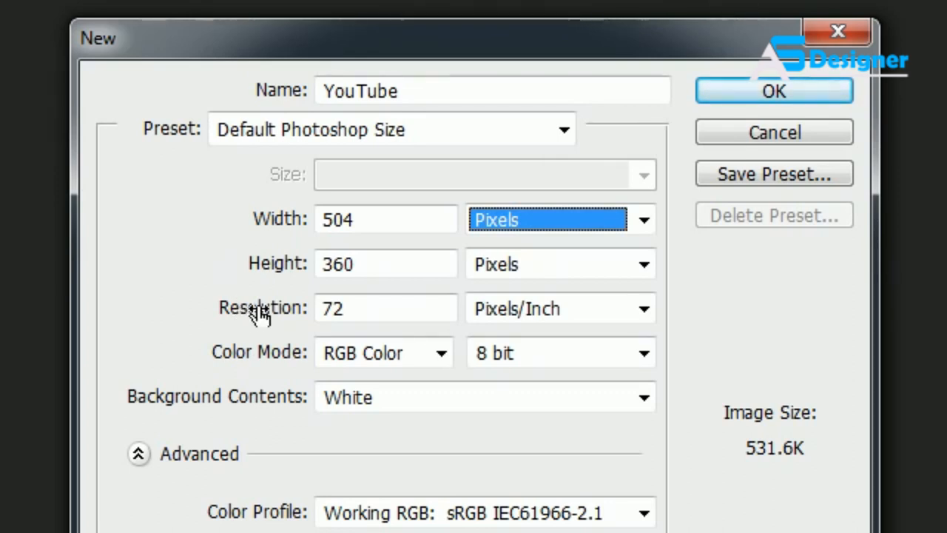
pyautogui.moveTo(256, 311)
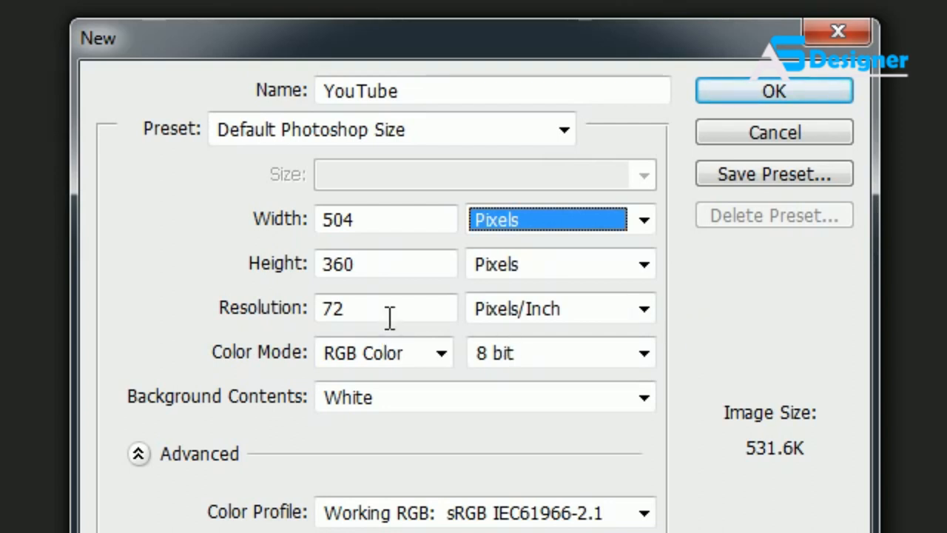
pyautogui.moveTo(584, 325)
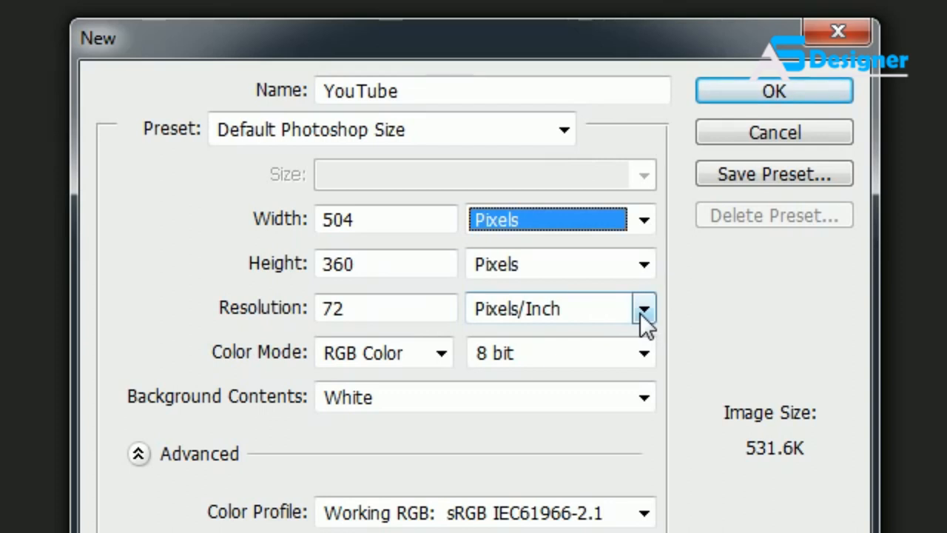
pyautogui.moveTo(643, 308)
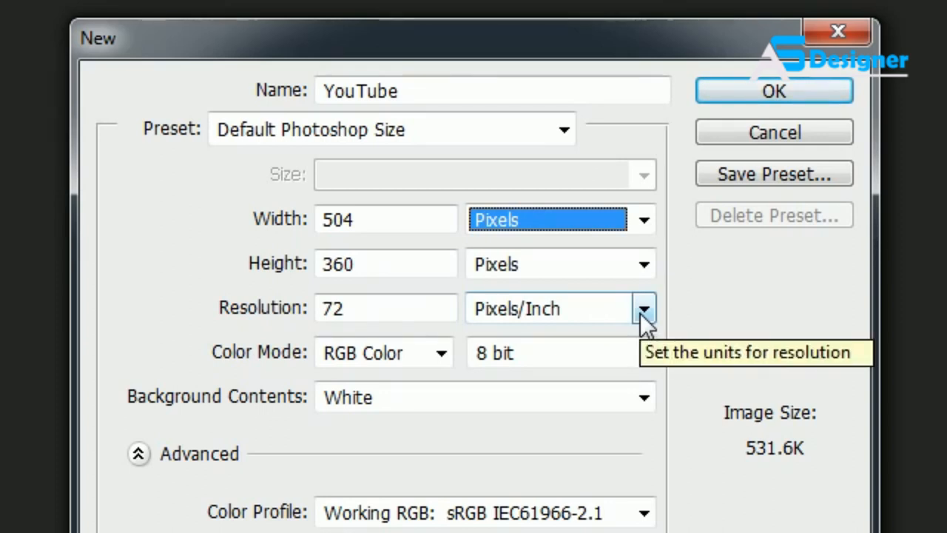
pyautogui.moveTo(420, 351)
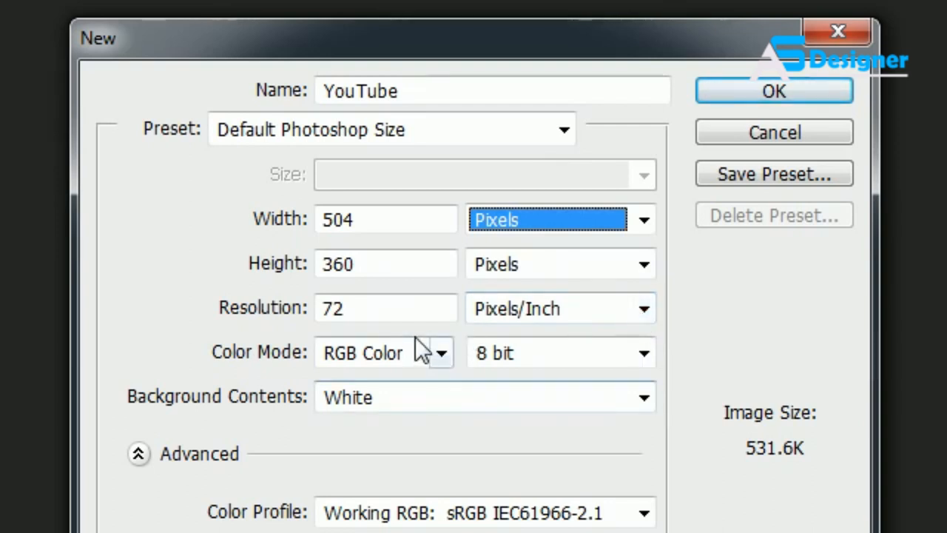
pyautogui.moveTo(412, 308)
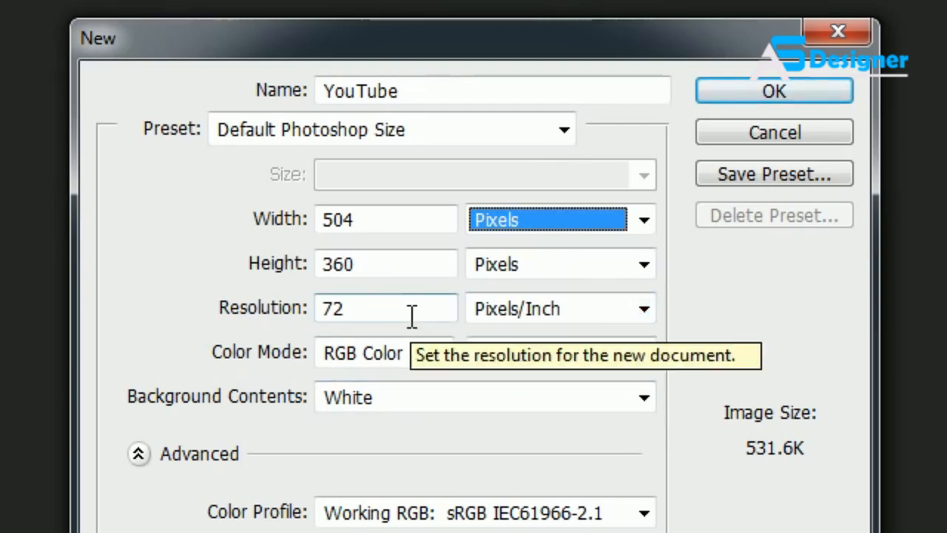
pyautogui.moveTo(410, 308)
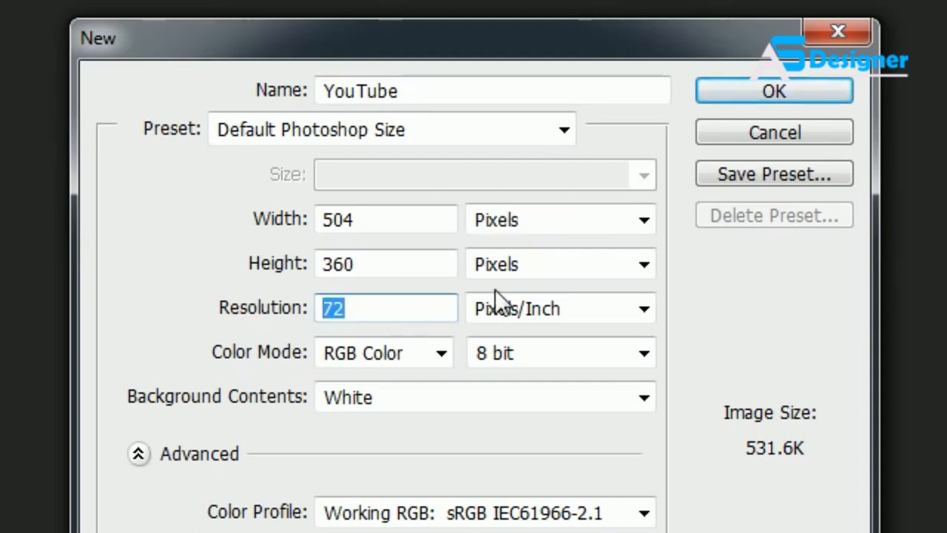
# - Change the document resolution from 72 to 300 ppi, making the preset Custom
pyautogui.write('3')
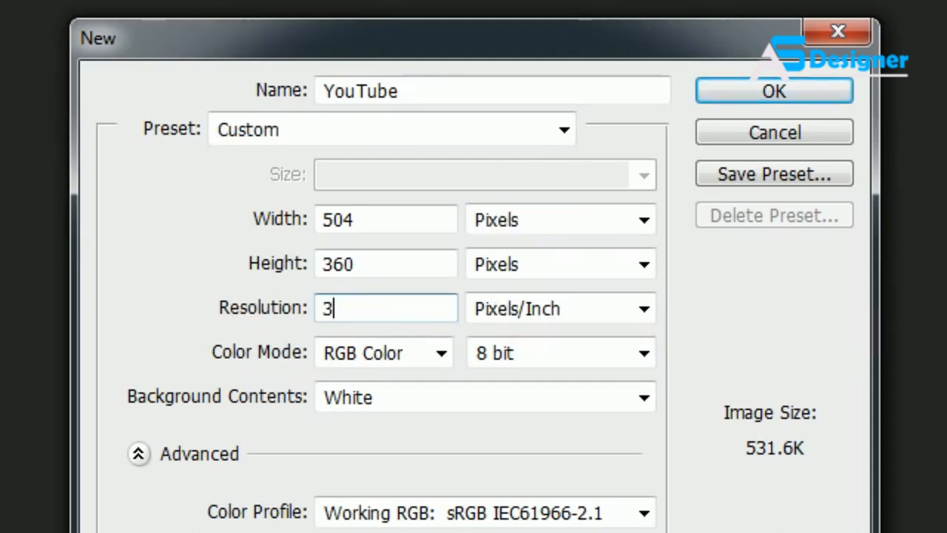
pyautogui.write('00')
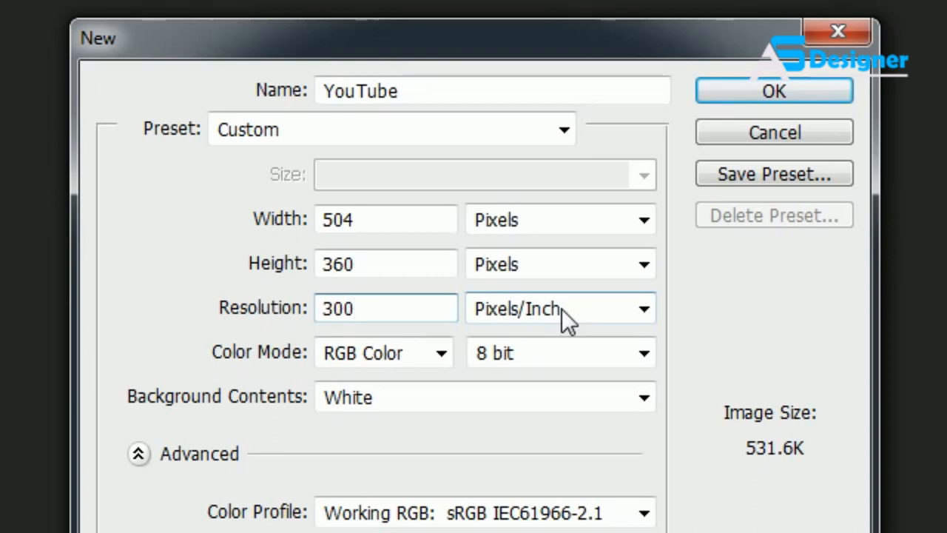
pyautogui.moveTo(813, 514)
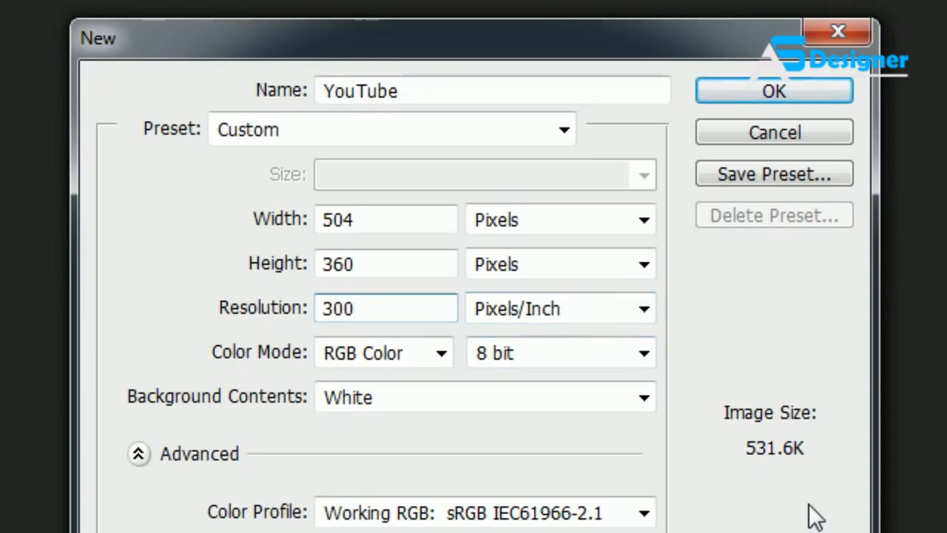
pyautogui.click(385, 308)
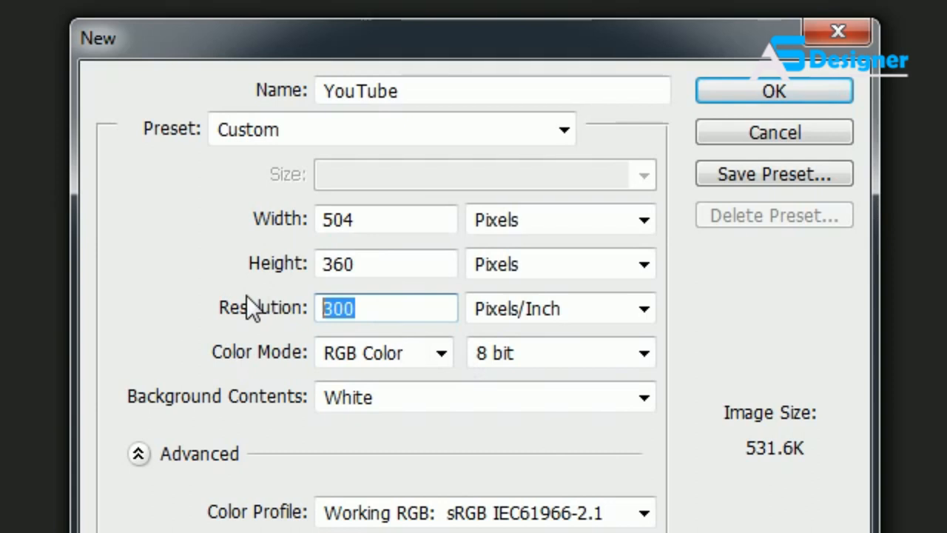
pyautogui.click(564, 129)
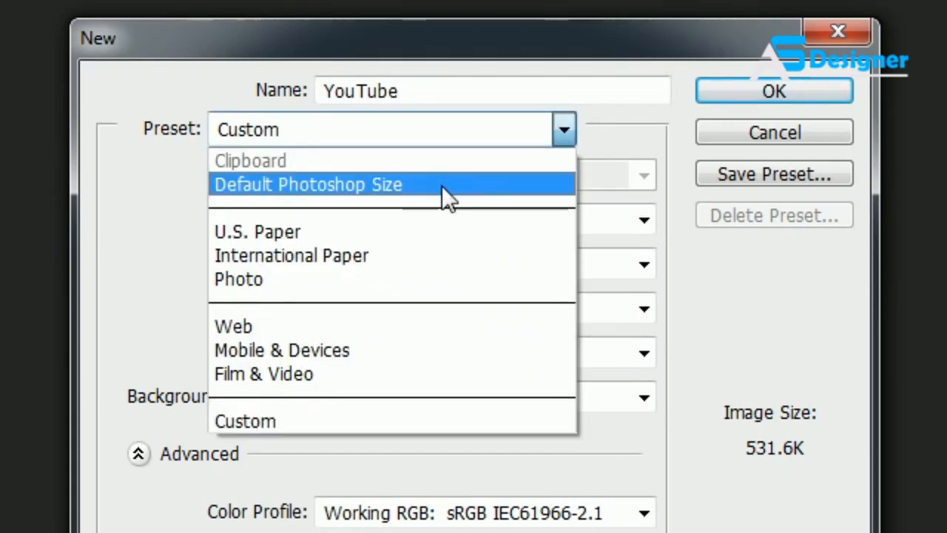
# - Pick Default Photoshop Size, try 1000 ppi, then restore Default Photoshop Size at 72 ppi
pyautogui.click(307, 184)
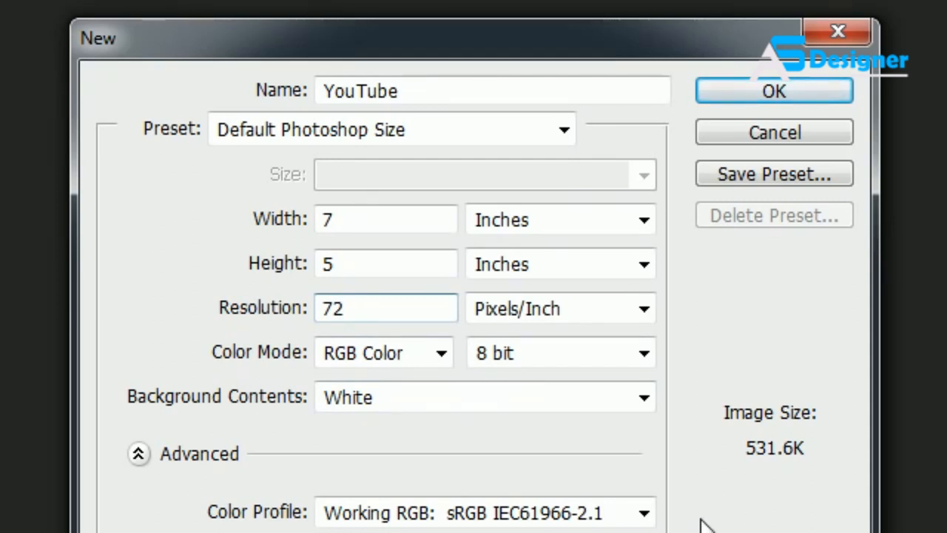
pyautogui.moveTo(421, 404)
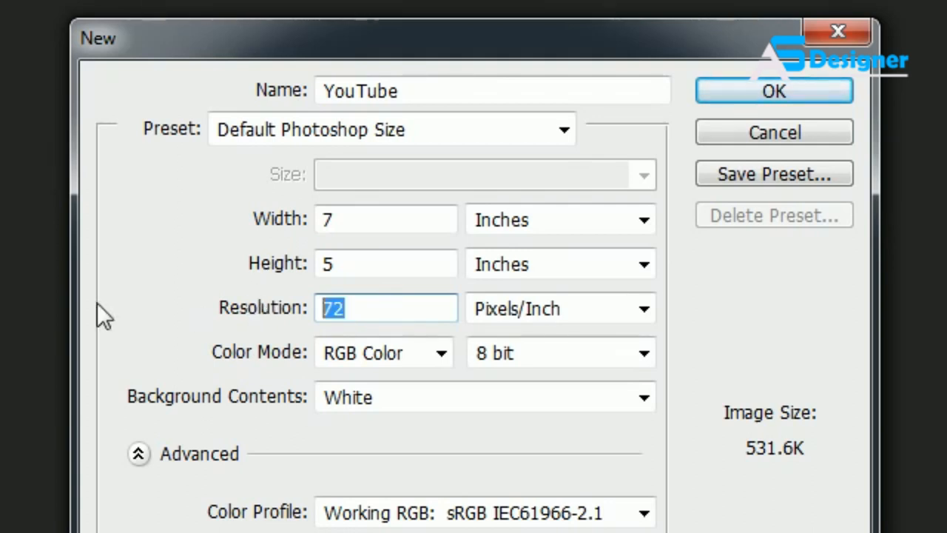
pyautogui.write('1000')
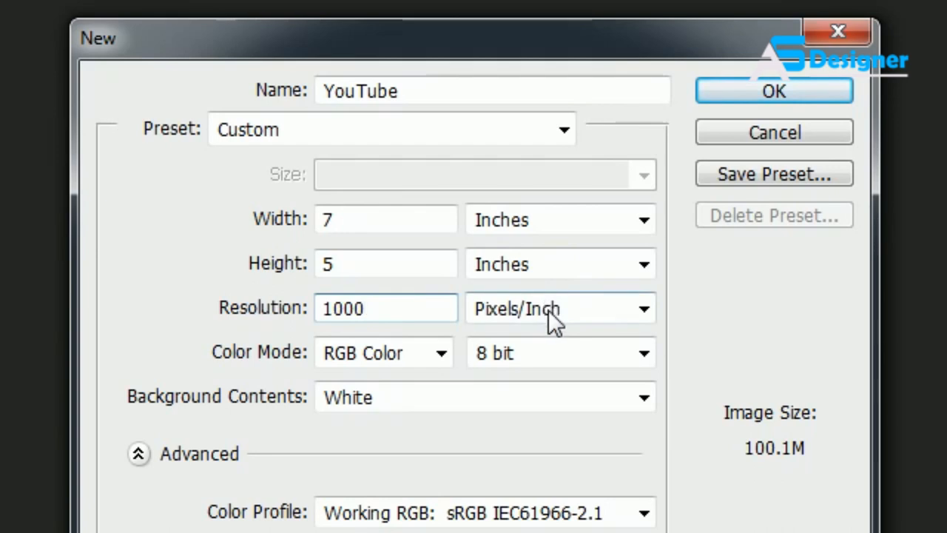
pyautogui.click(564, 129)
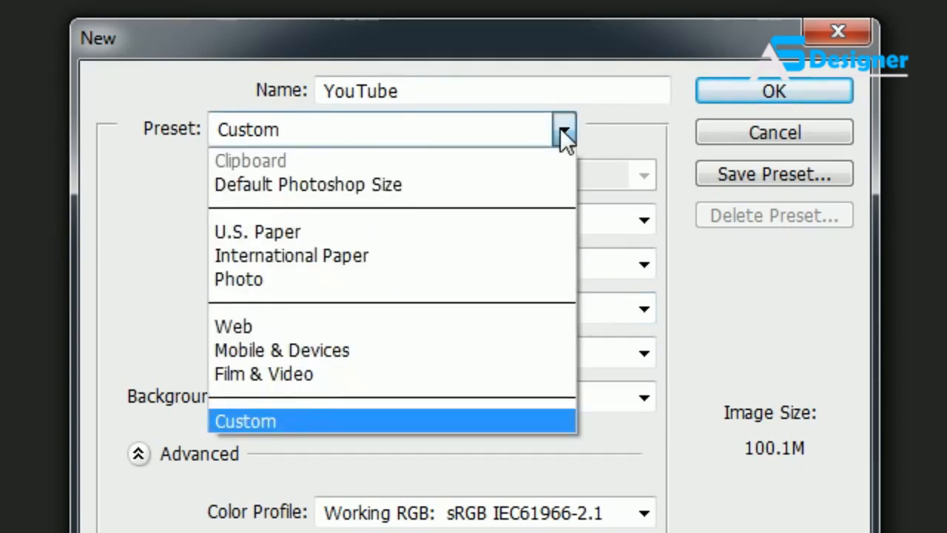
pyautogui.click(308, 184)
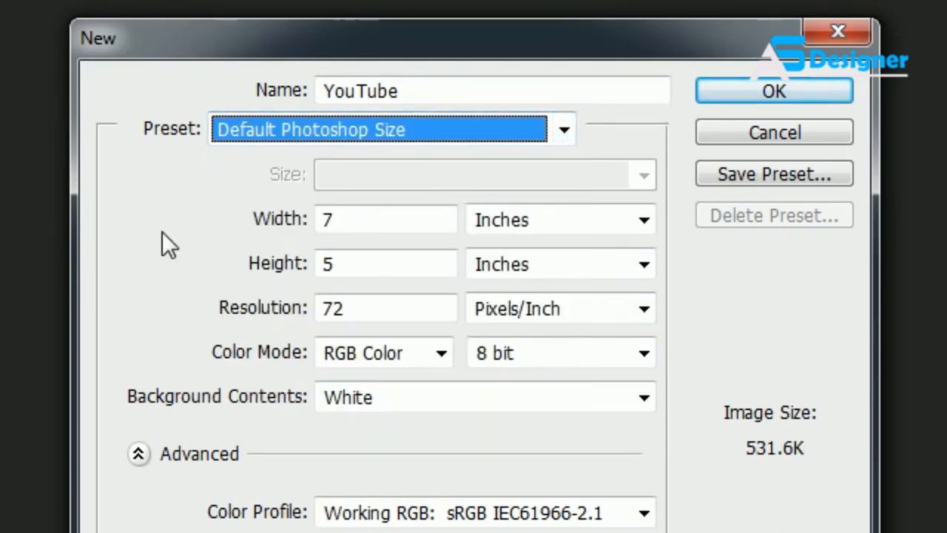
pyautogui.moveTo(300, 333)
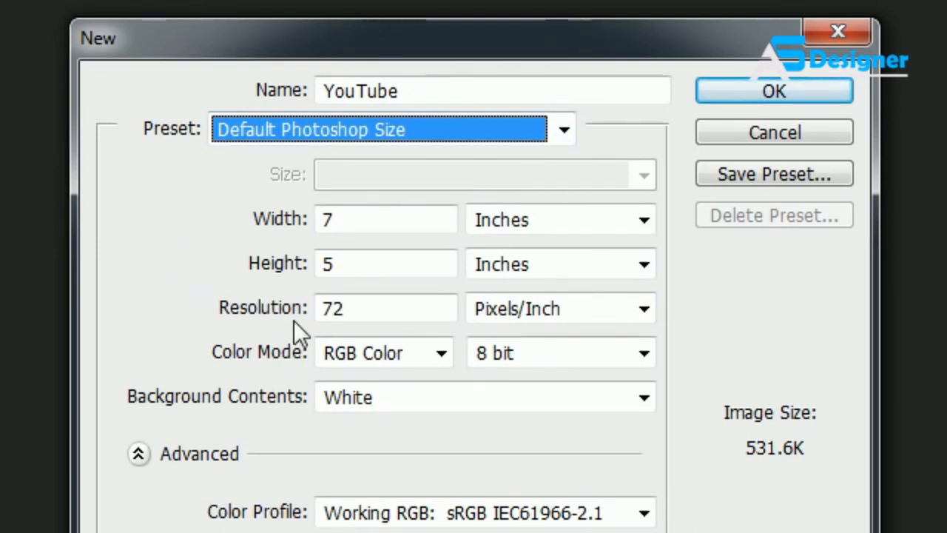
pyautogui.click(385, 308)
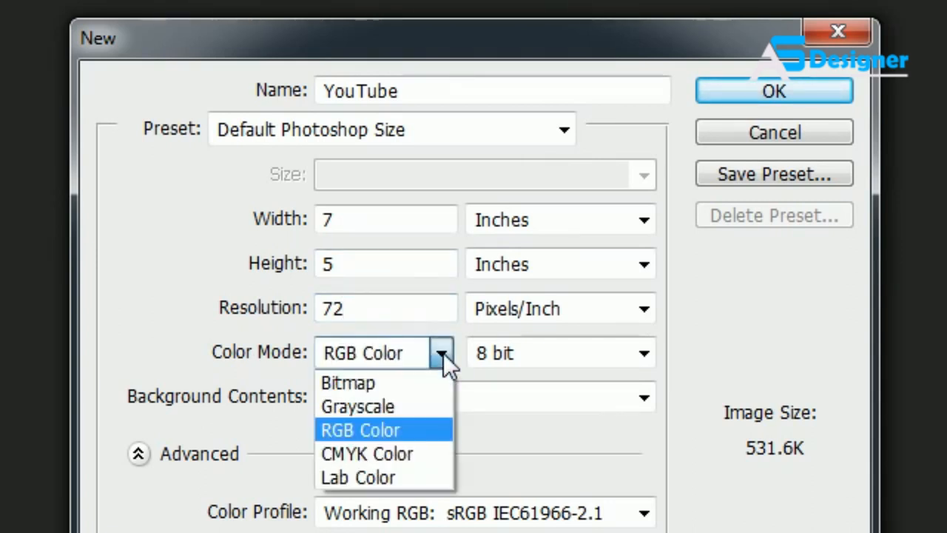
# - Switch the colour mode to CMYK Color, then back to RGB Color
pyautogui.click(360, 429)
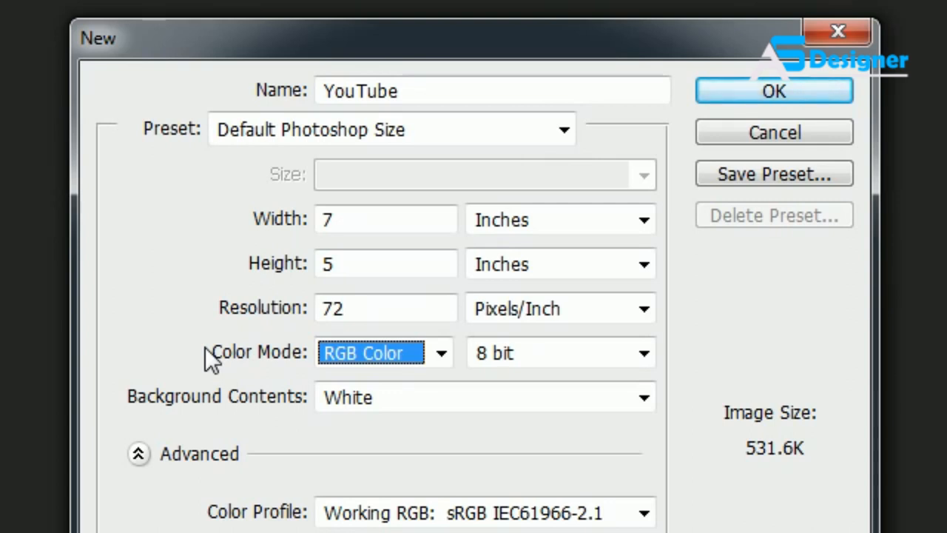
pyautogui.moveTo(429, 362)
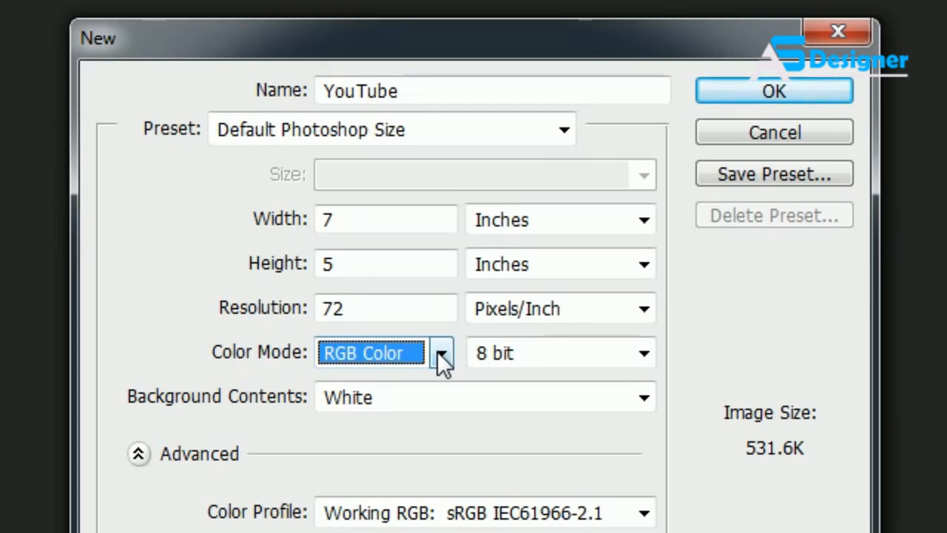
pyautogui.click(440, 352)
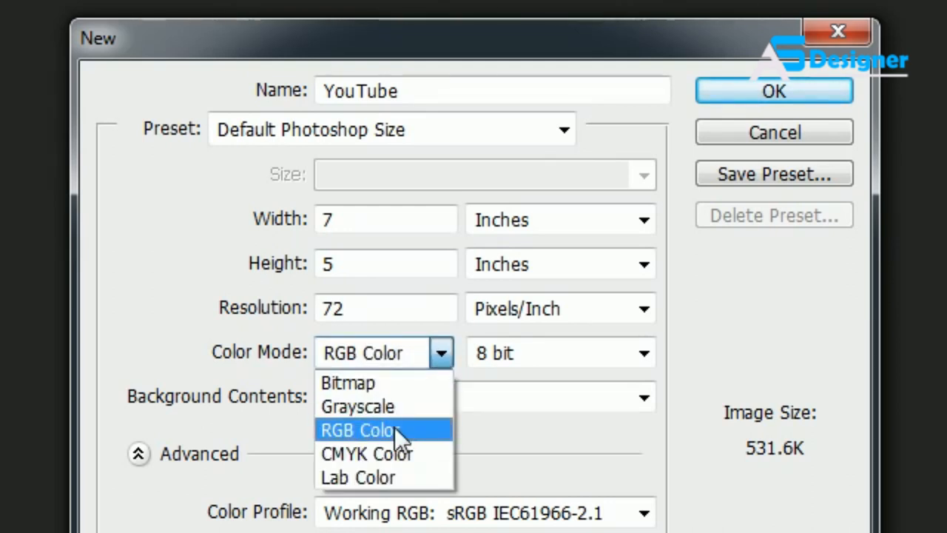
pyautogui.click(362, 430)
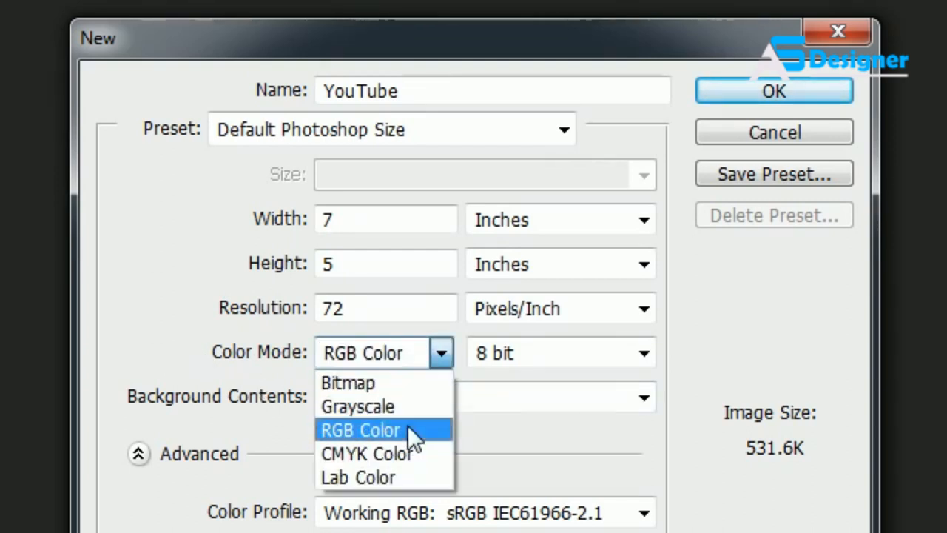
pyautogui.click(360, 429)
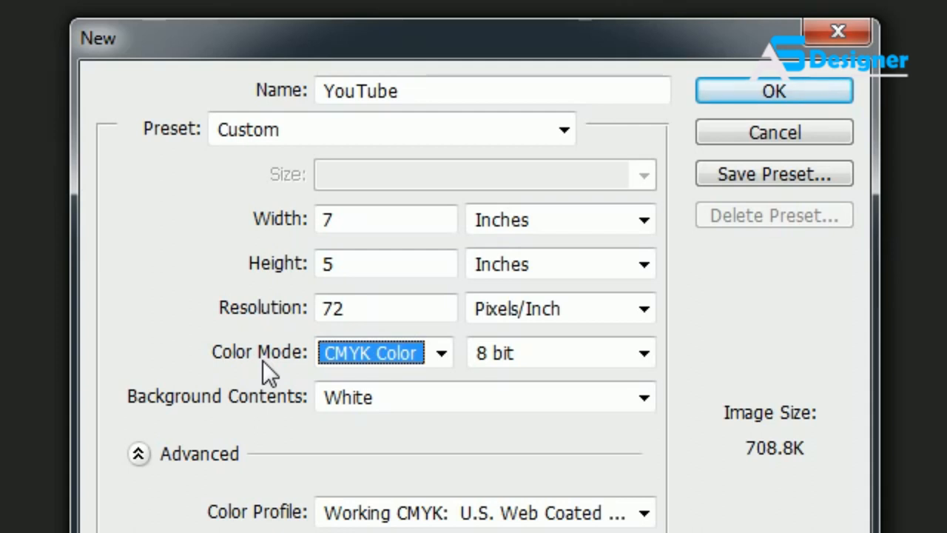
pyautogui.moveTo(287, 370)
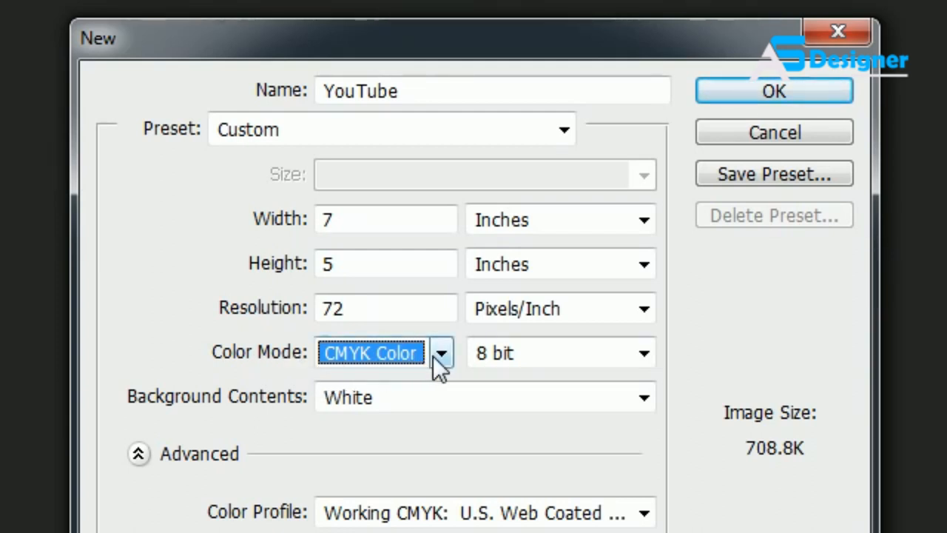
pyautogui.click(441, 352)
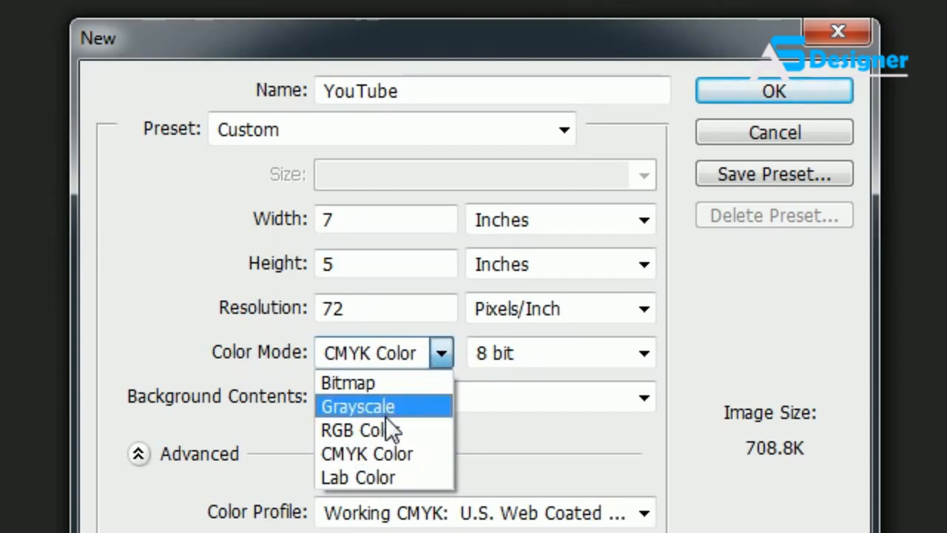
pyautogui.click(357, 430)
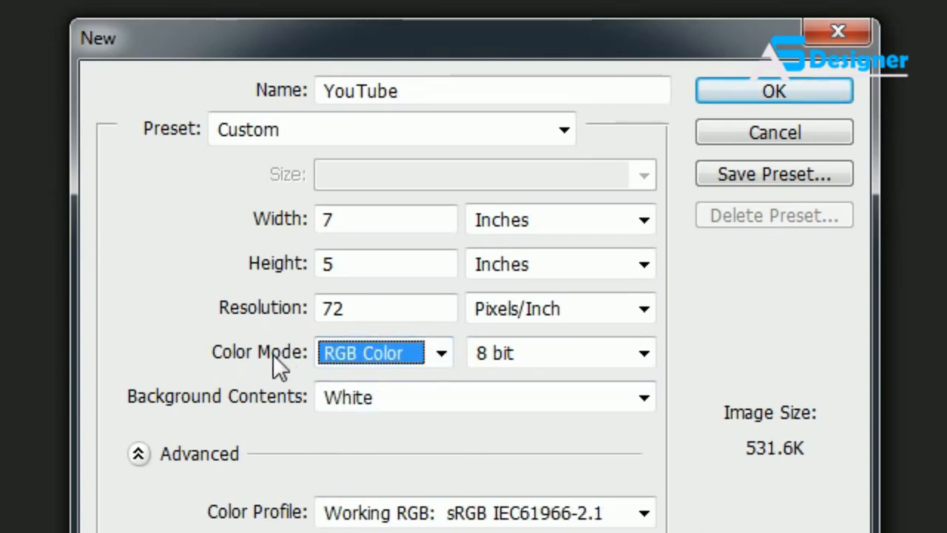
pyautogui.moveTo(336, 377)
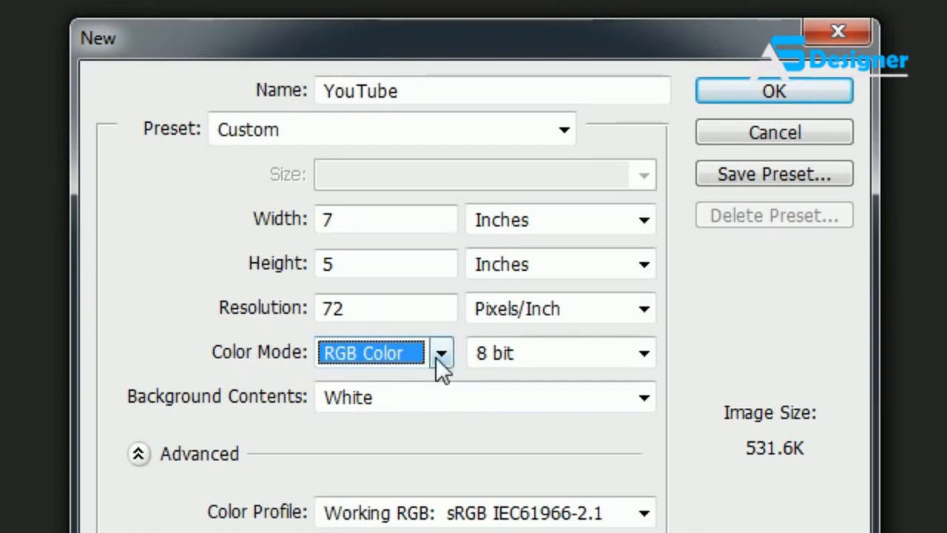
pyautogui.click(441, 353)
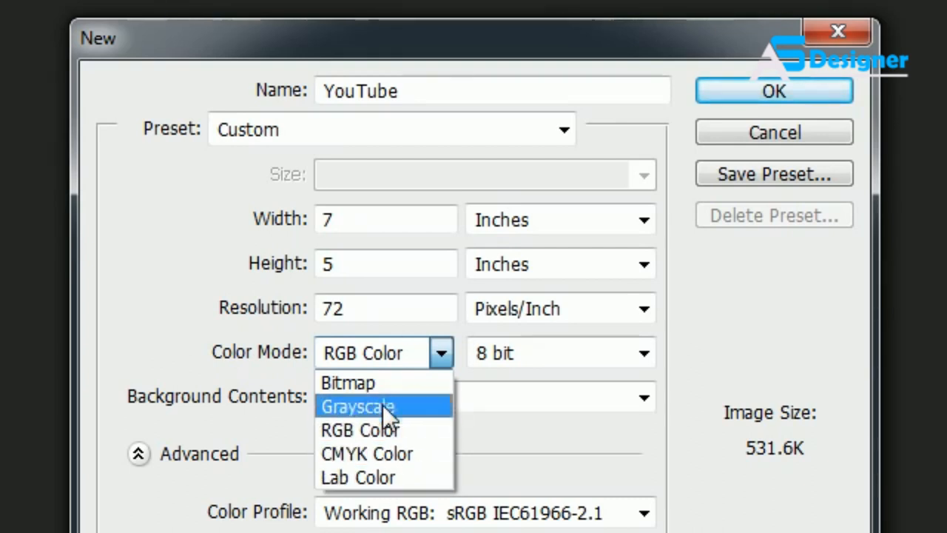
pyautogui.moveTo(377, 477)
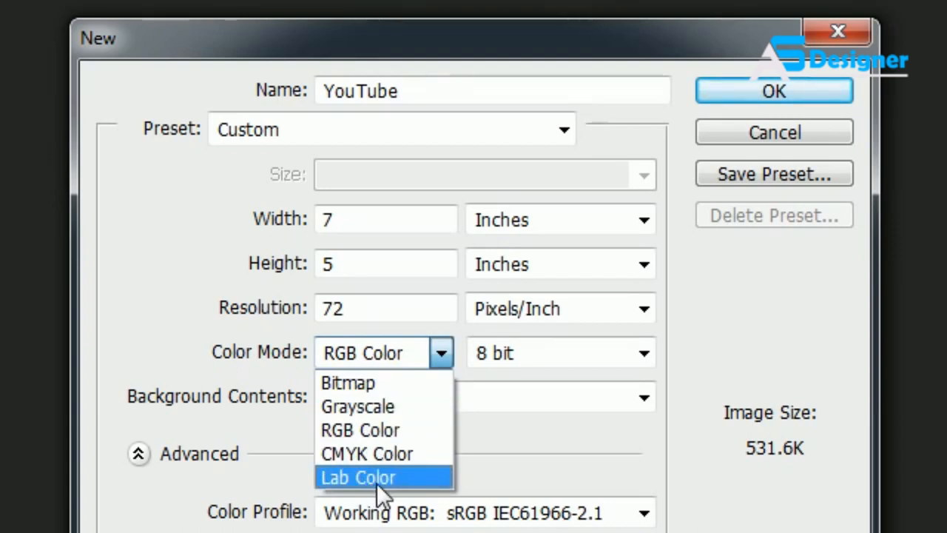
pyautogui.moveTo(357, 406)
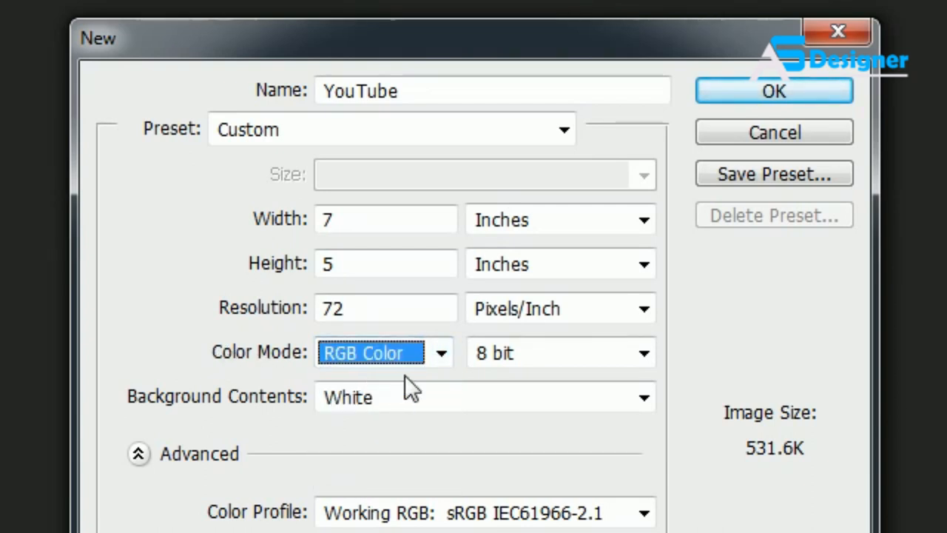
pyautogui.click(441, 352)
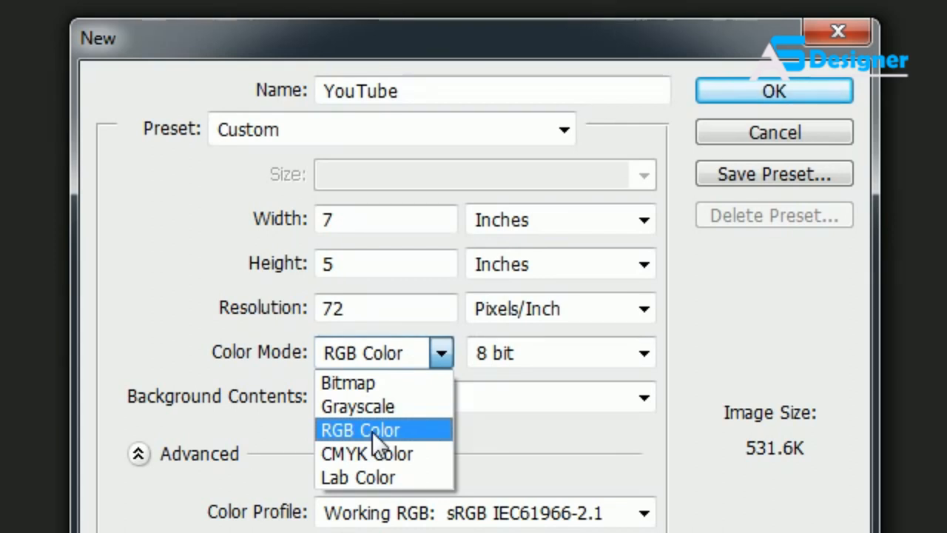
pyautogui.click(360, 429)
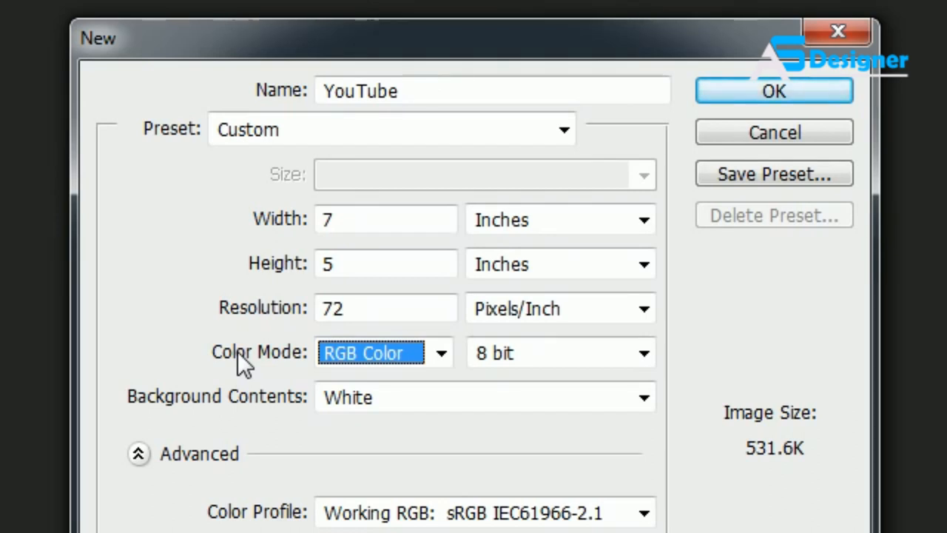
pyautogui.moveTo(291, 288)
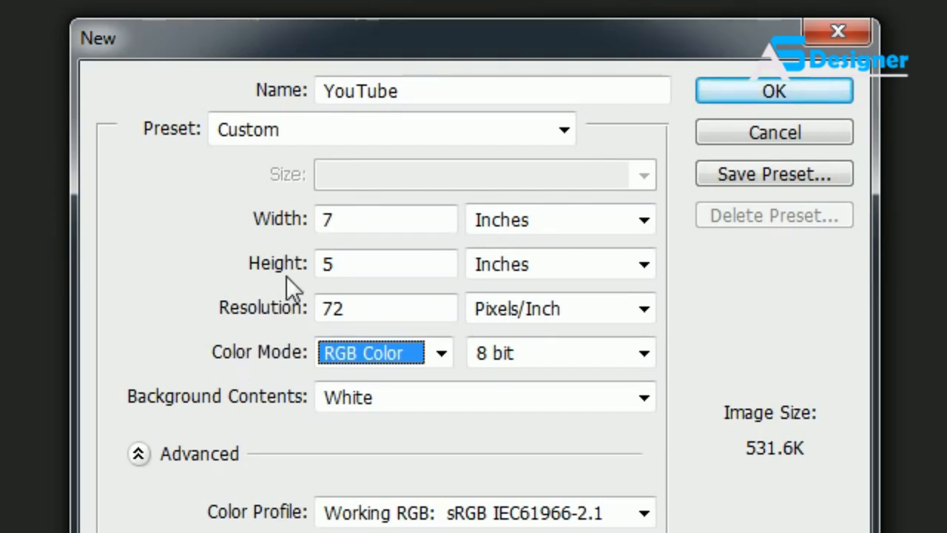
pyautogui.moveTo(633, 392)
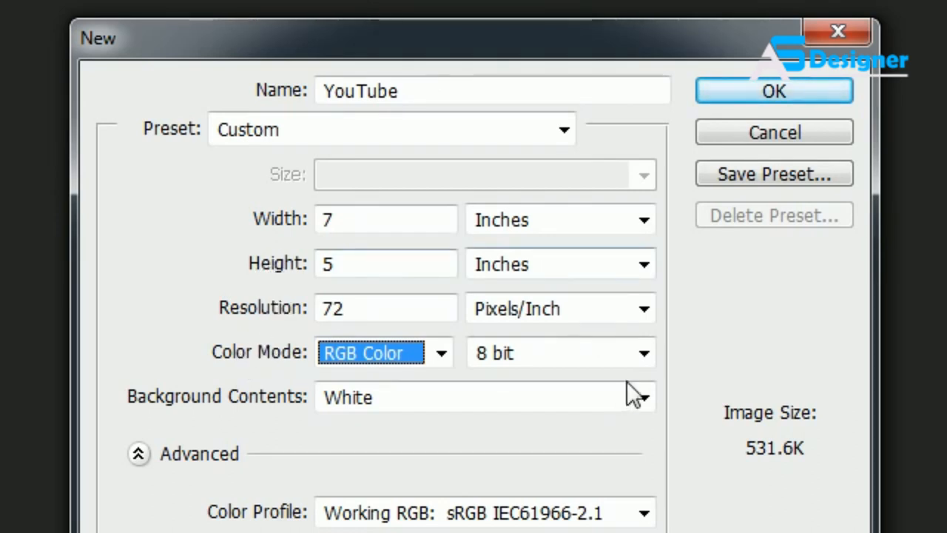
# - Check the bit depth and background options, keeping White as background contents
pyautogui.click(558, 352)
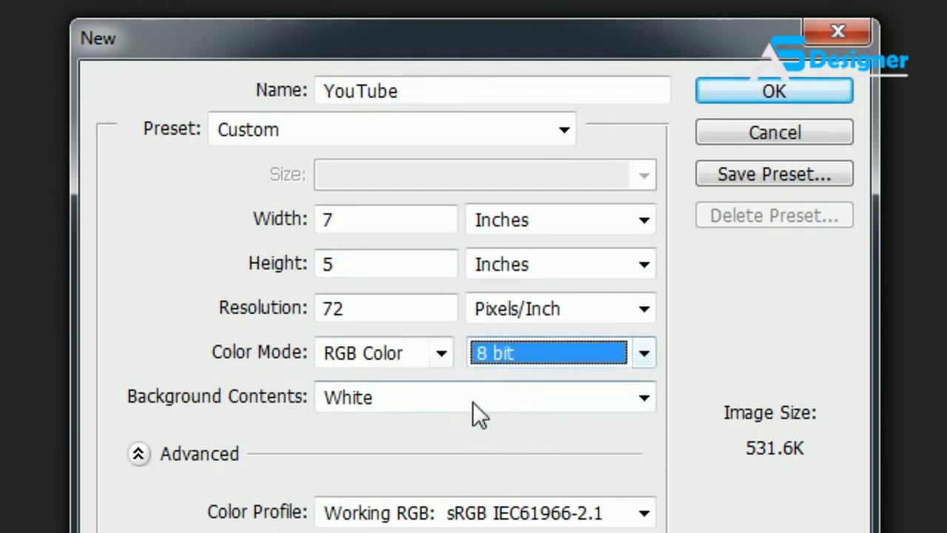
pyautogui.moveTo(628, 451)
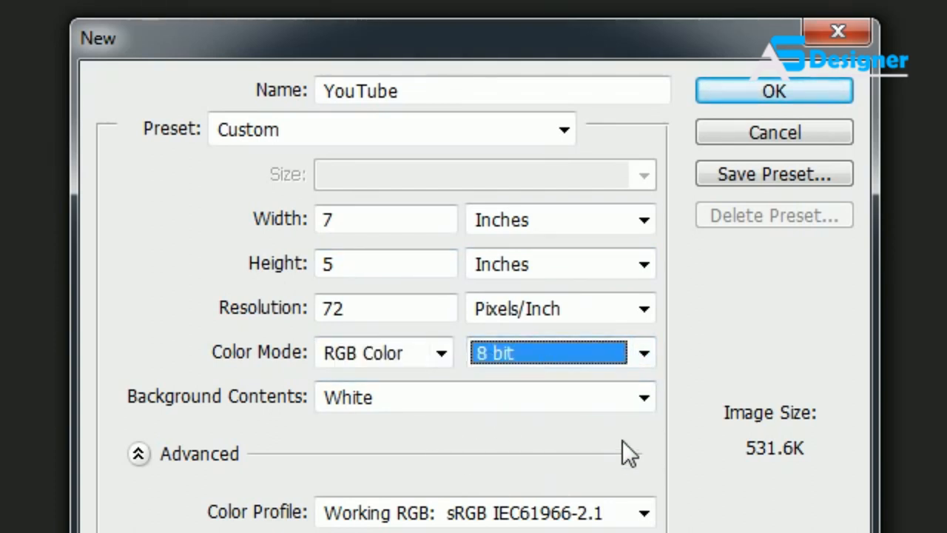
pyautogui.click(643, 398)
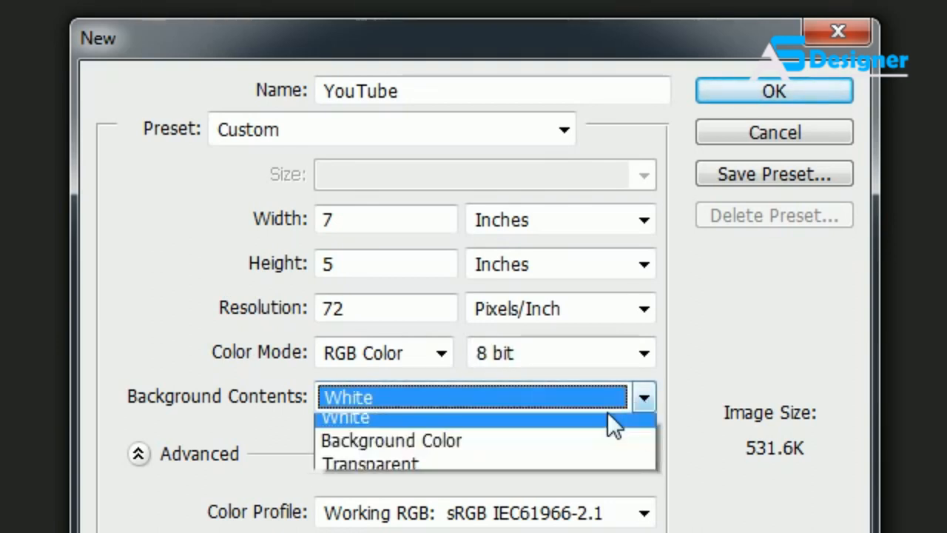
pyautogui.click(391, 440)
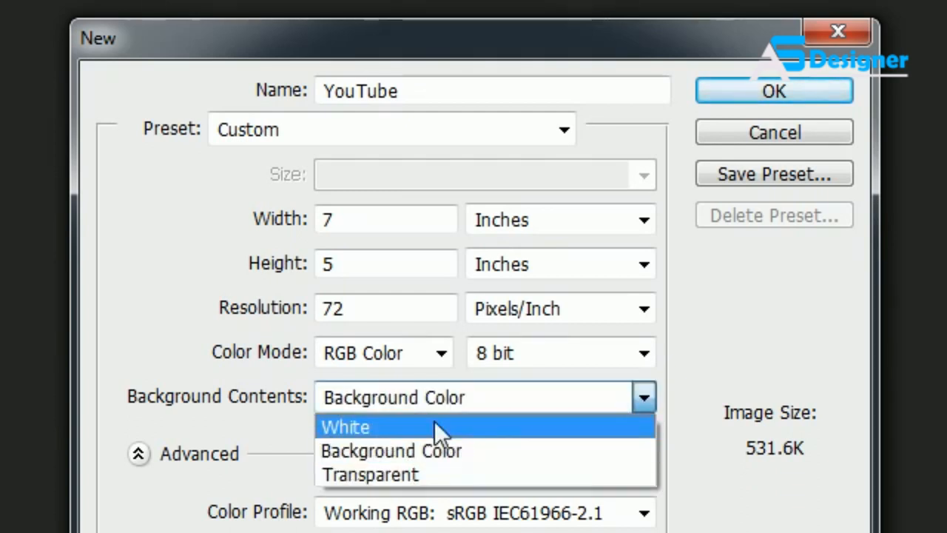
pyautogui.click(345, 427)
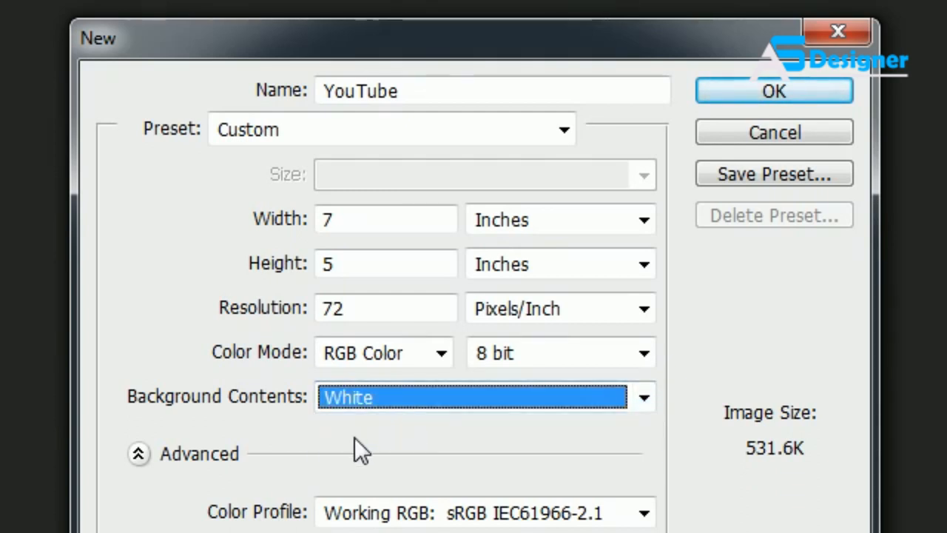
pyautogui.moveTo(610, 407)
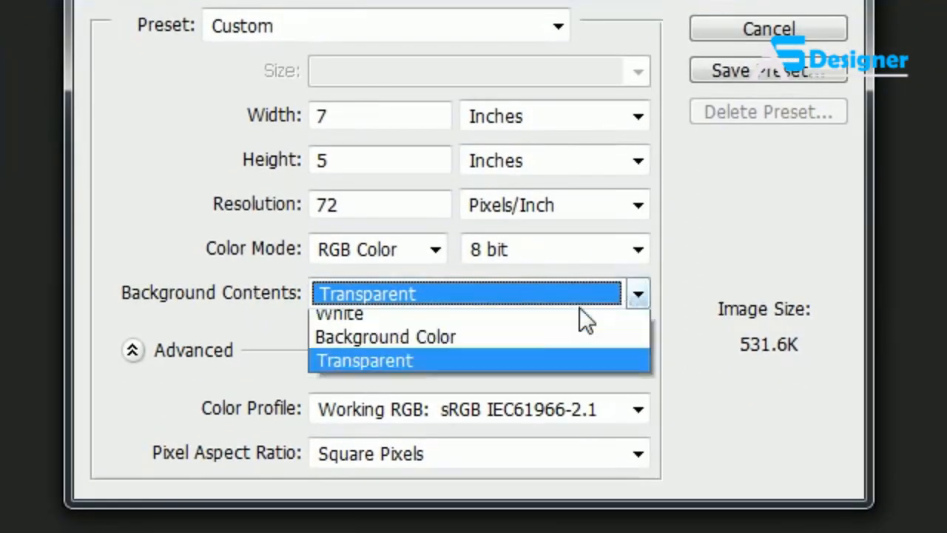
pyautogui.click(339, 313)
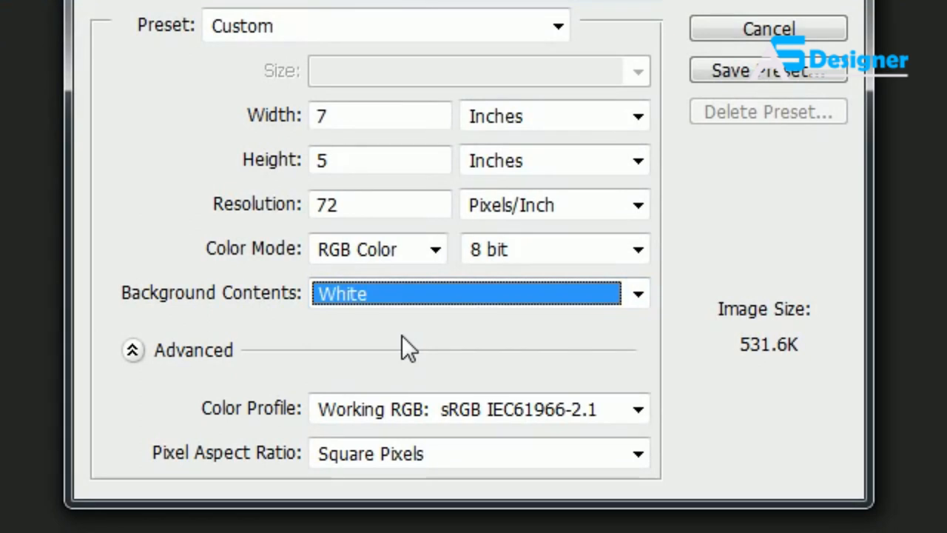
pyautogui.moveTo(407, 348)
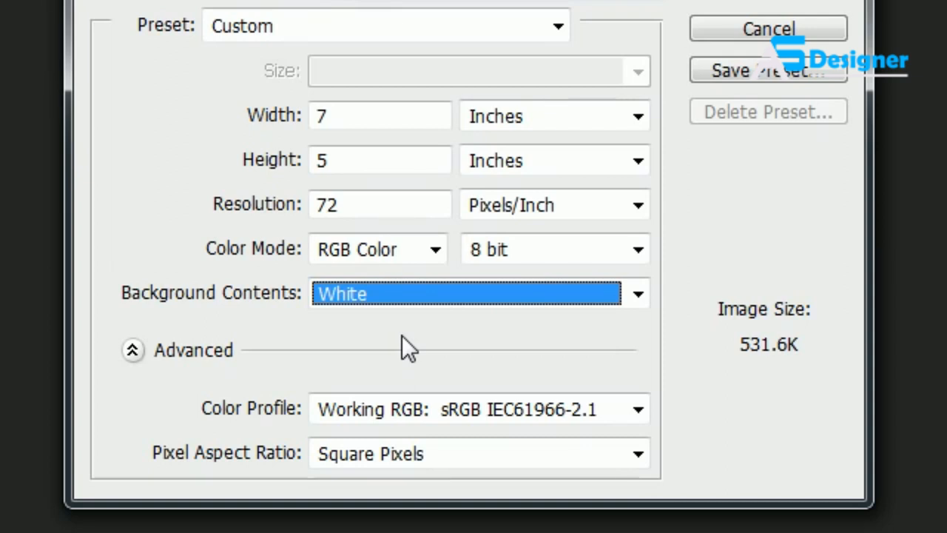
pyautogui.moveTo(392, 353)
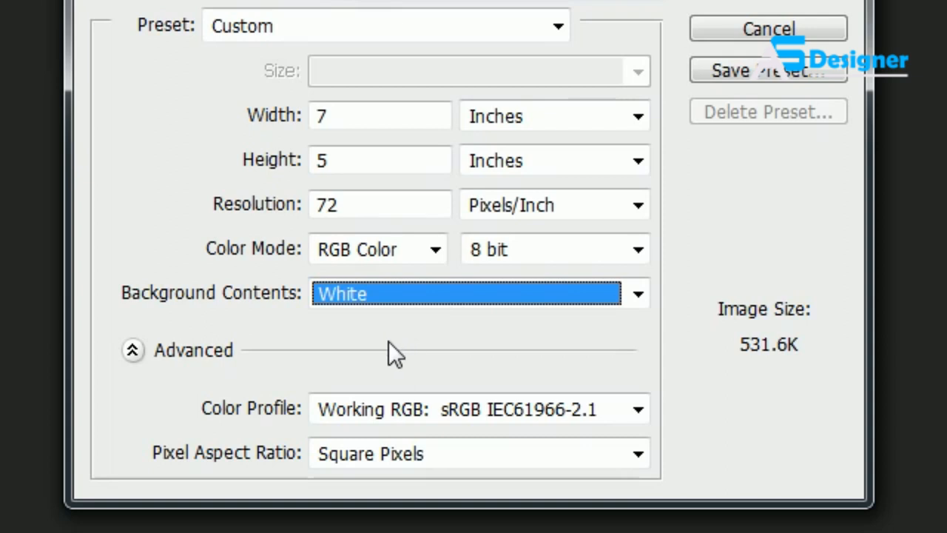
pyautogui.moveTo(225, 415)
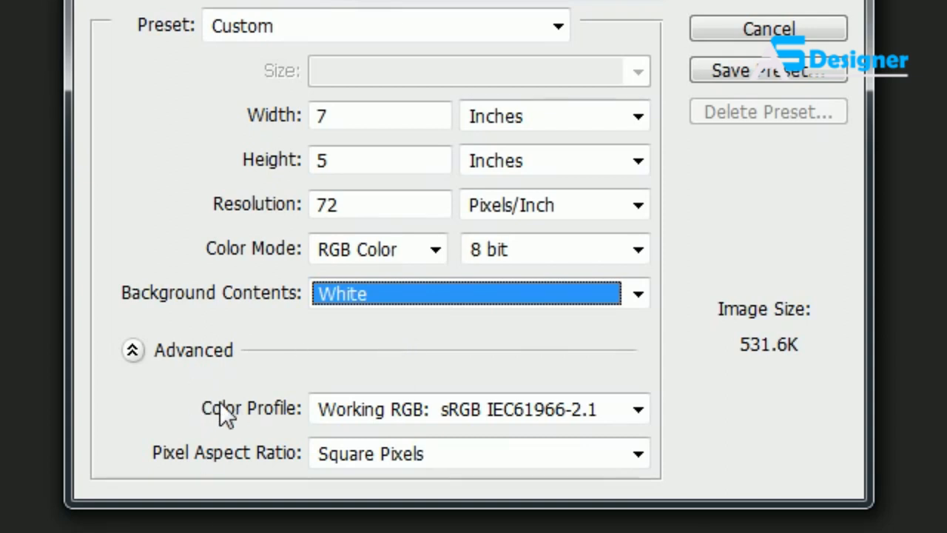
pyautogui.moveTo(246, 409)
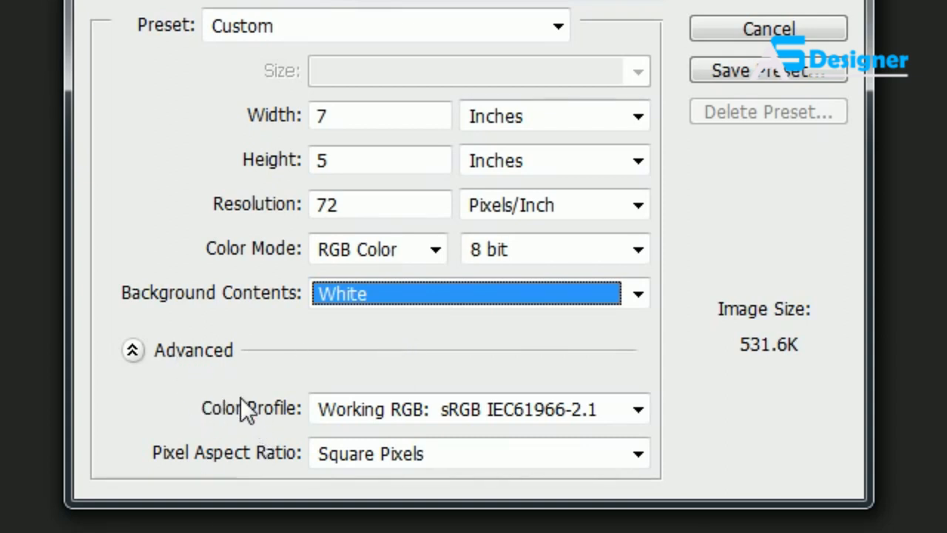
pyautogui.moveTo(248, 409)
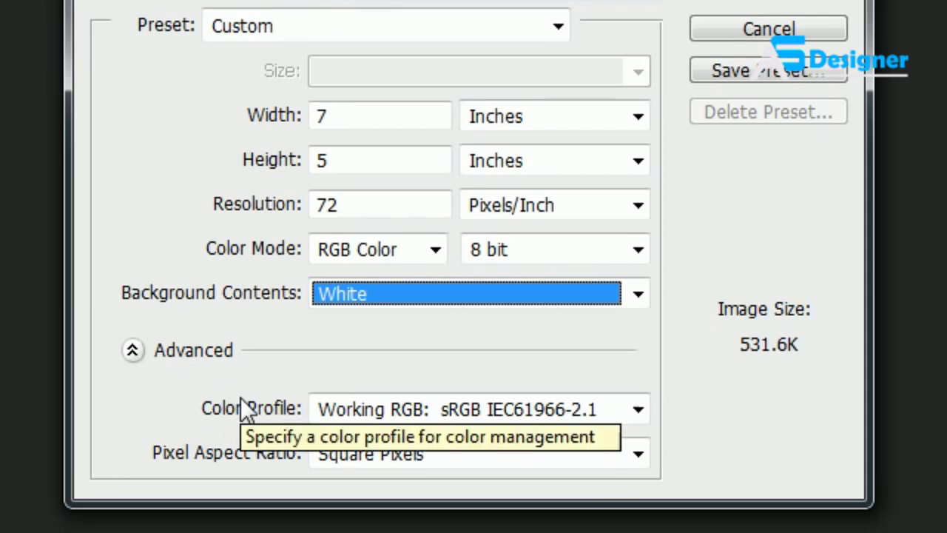
# - Collapse and re-expand Advanced, showing sRGB IEC61966-2.1 profile and square pixels
pyautogui.click(132, 349)
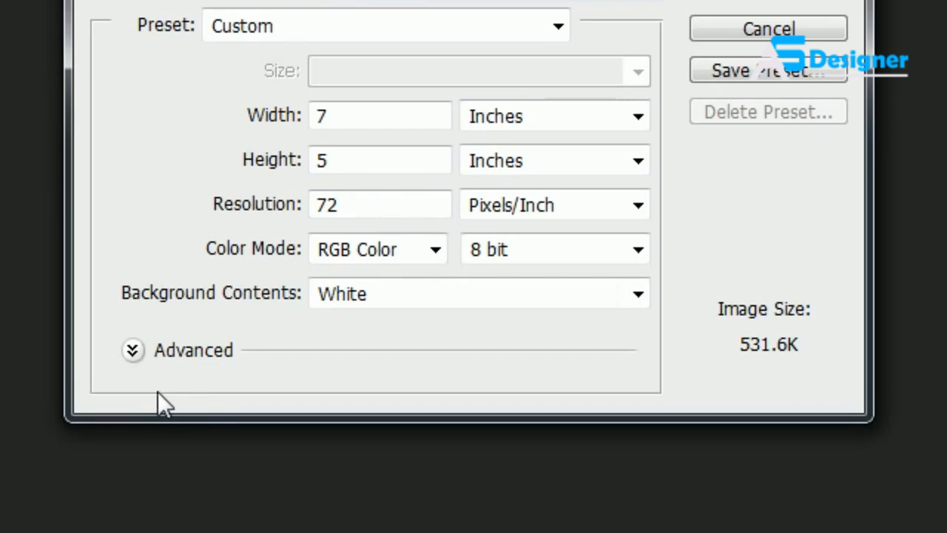
pyautogui.click(132, 349)
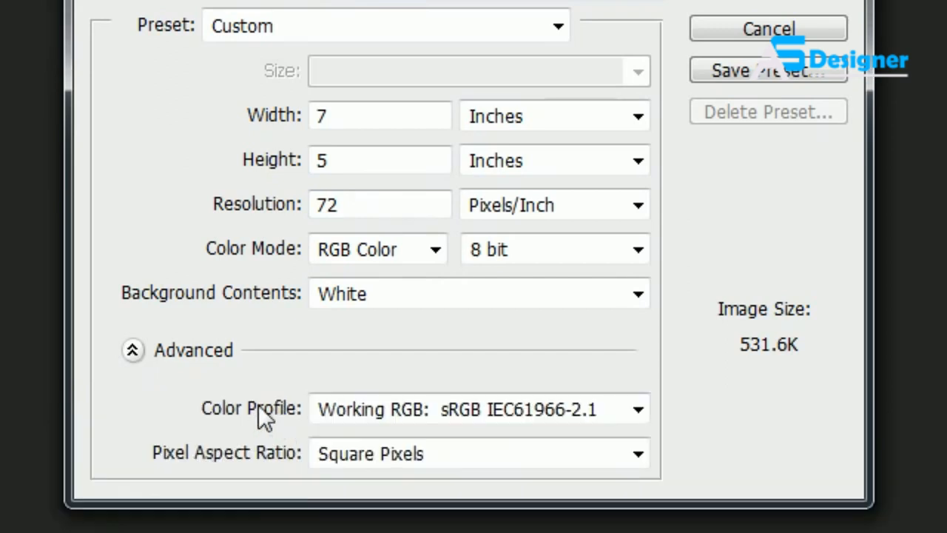
pyautogui.moveTo(263, 414)
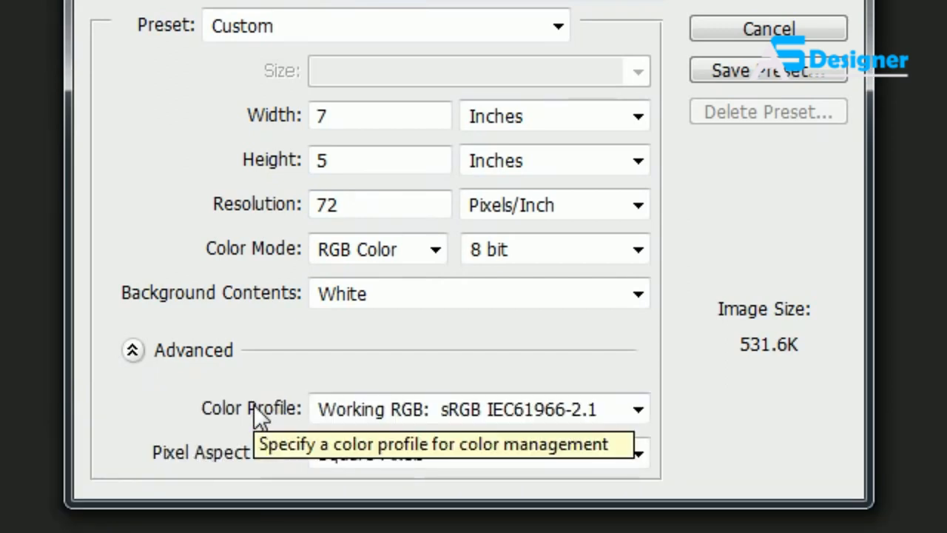
pyautogui.moveTo(255, 392)
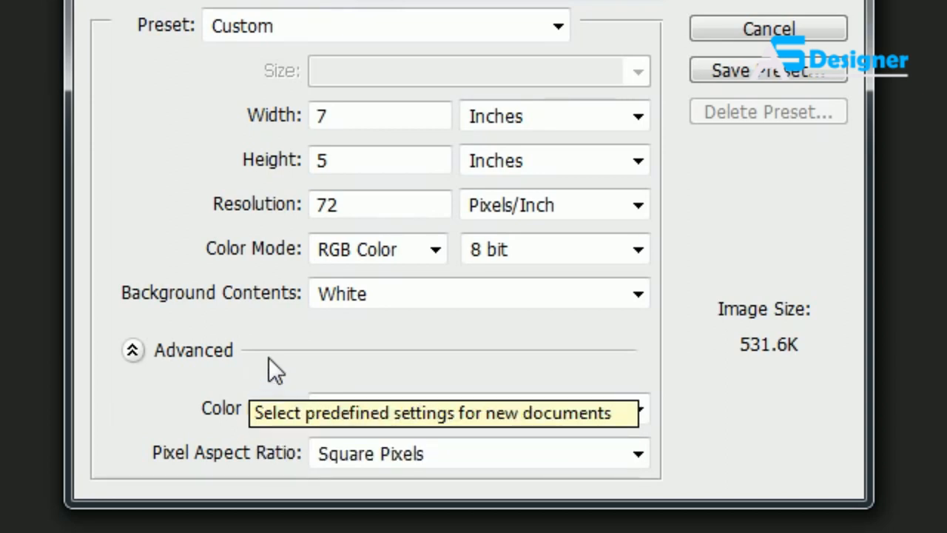
pyautogui.moveTo(218, 462)
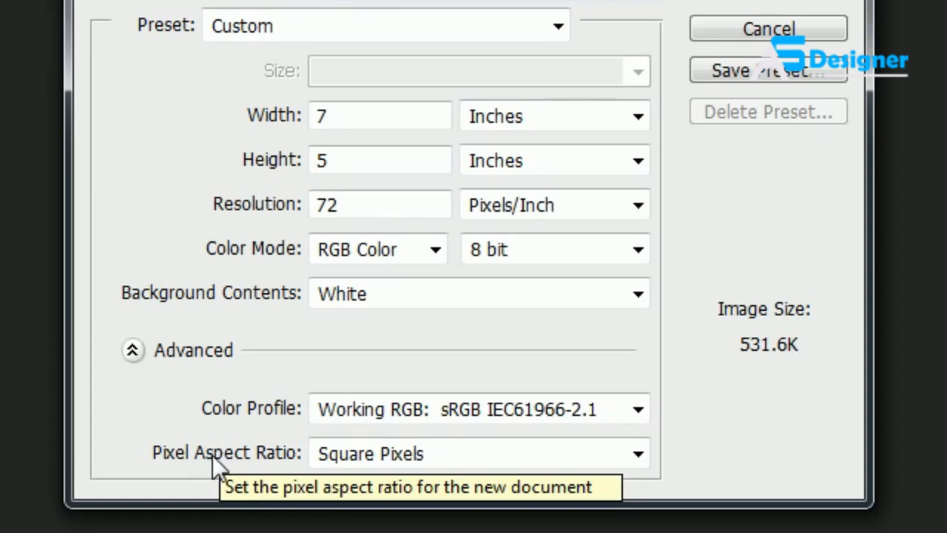
pyautogui.moveTo(220, 466)
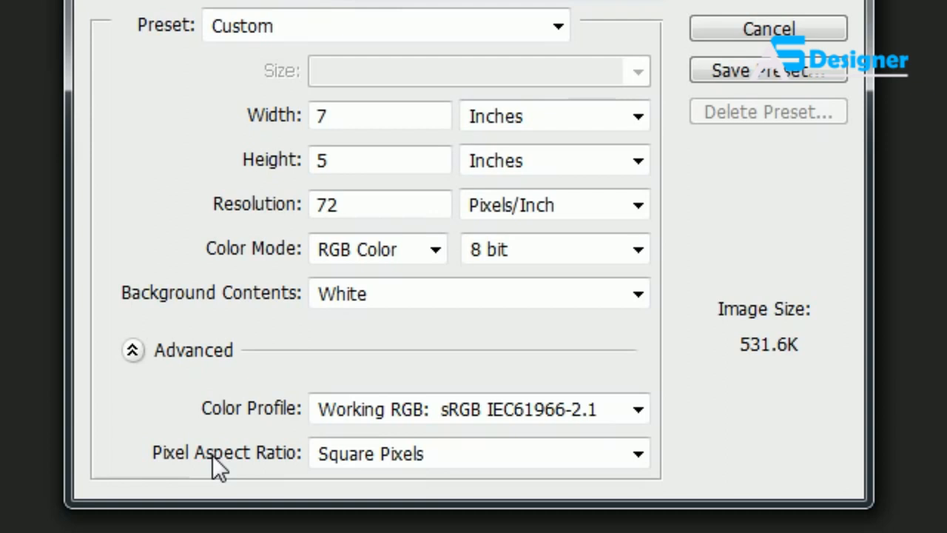
pyautogui.moveTo(511, 453)
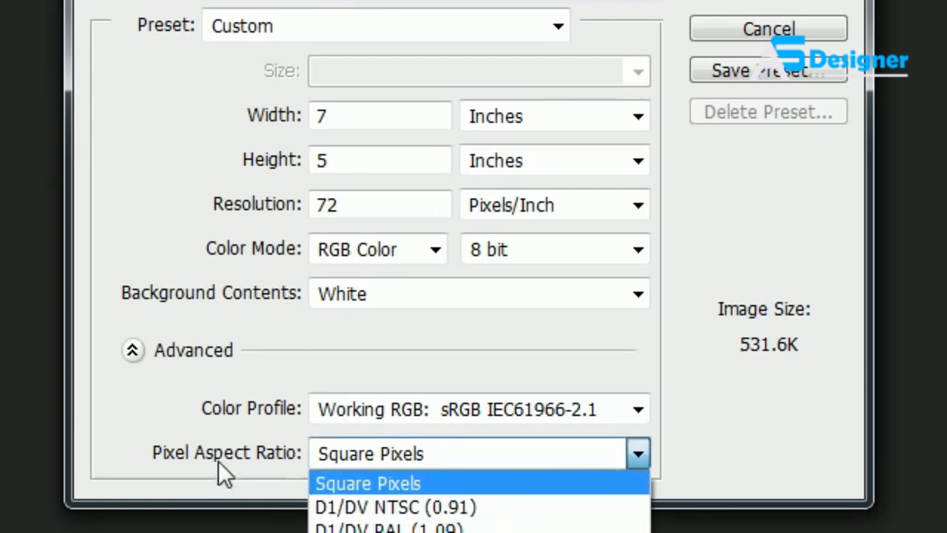
pyautogui.click(367, 483)
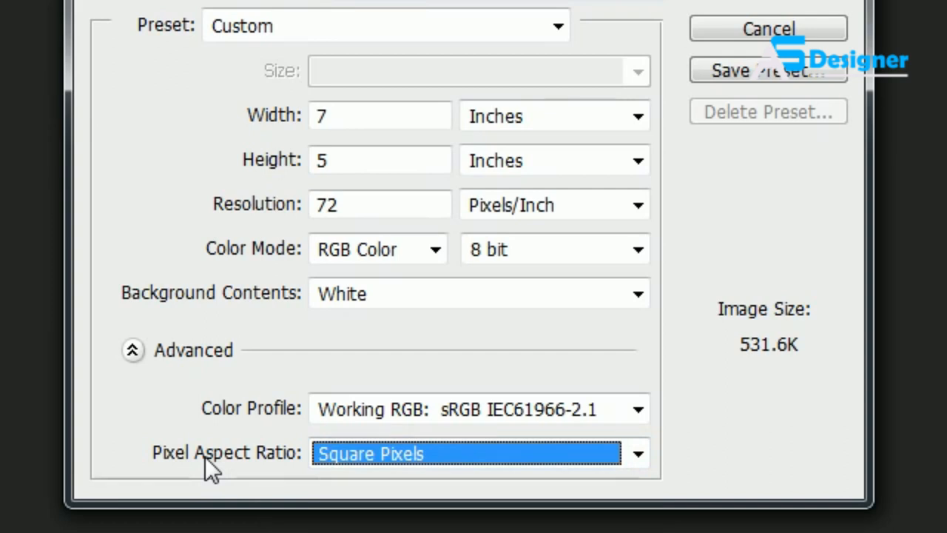
pyautogui.moveTo(211, 447)
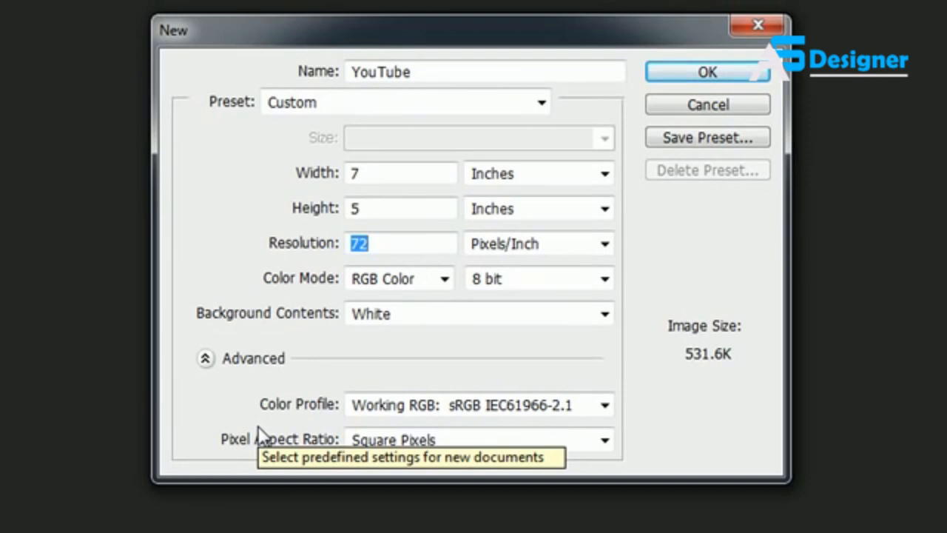
pyautogui.moveTo(473, 450)
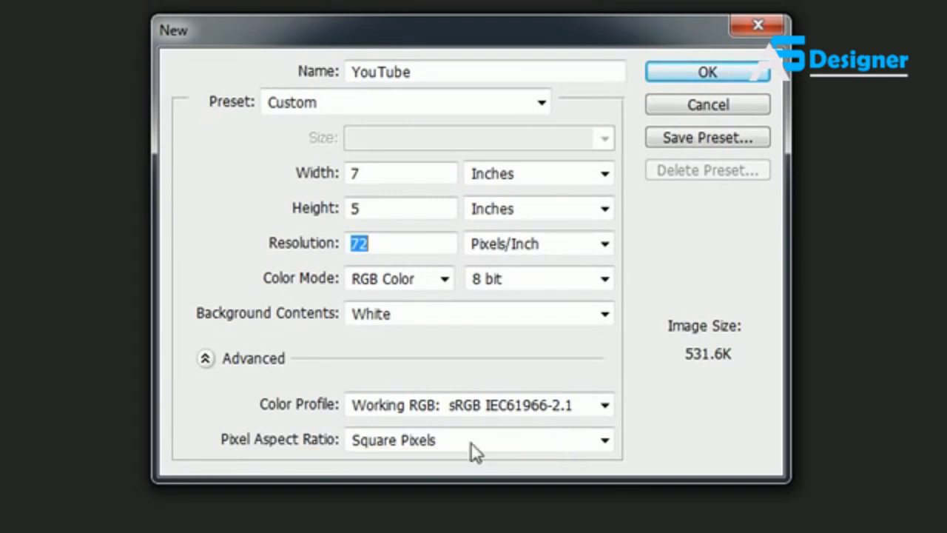
pyautogui.click(605, 439)
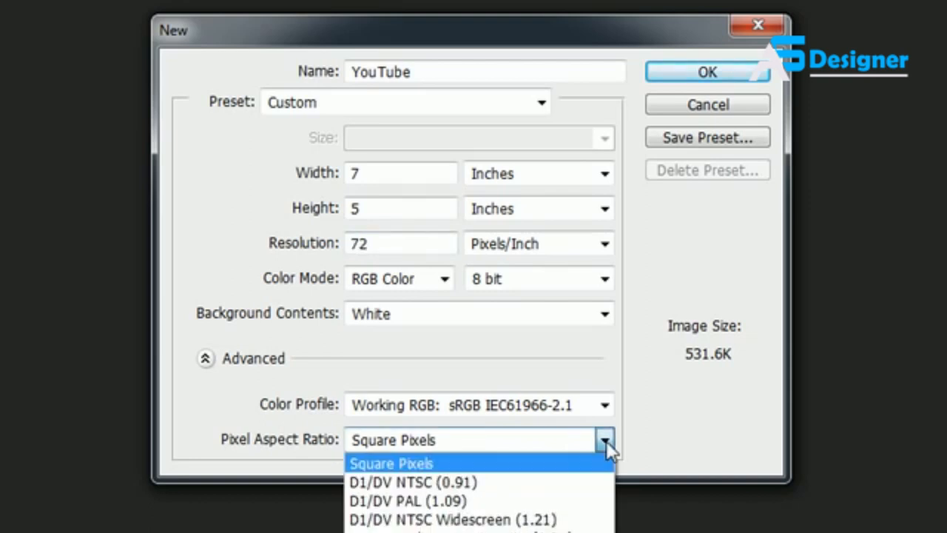
pyautogui.click(391, 462)
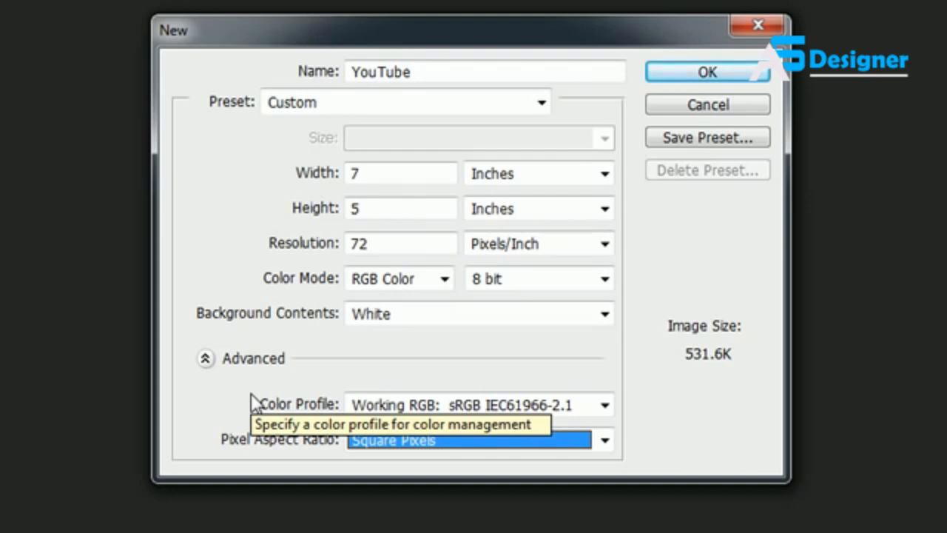
pyautogui.click(399, 243)
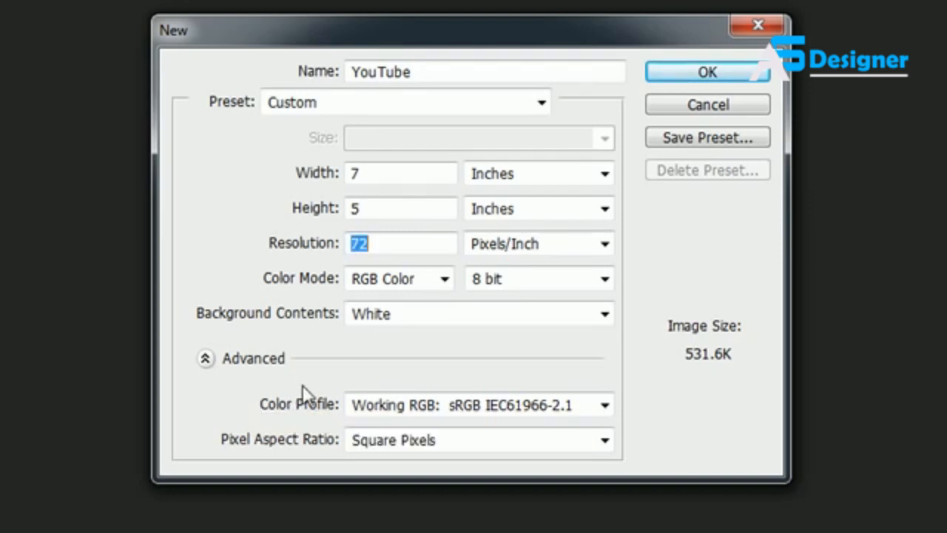
pyautogui.moveTo(516, 485)
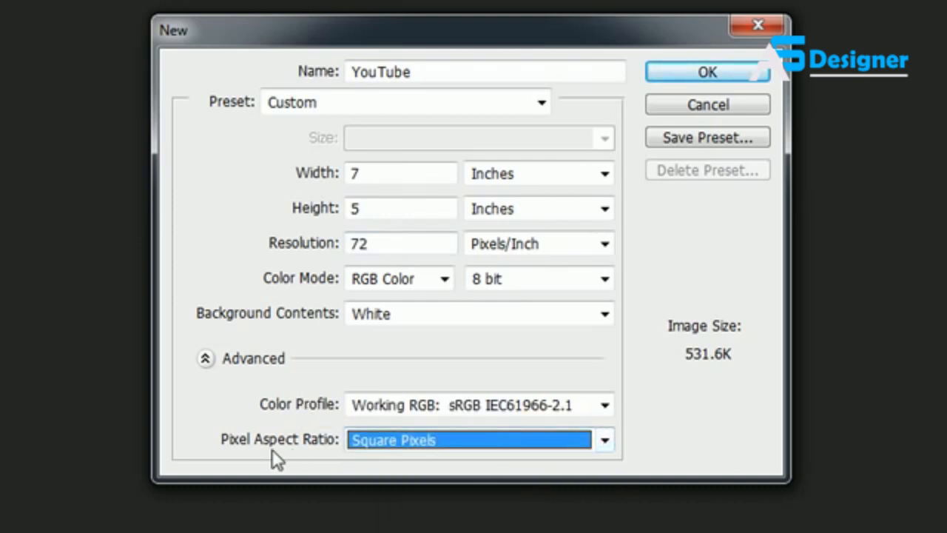
pyautogui.moveTo(358, 411)
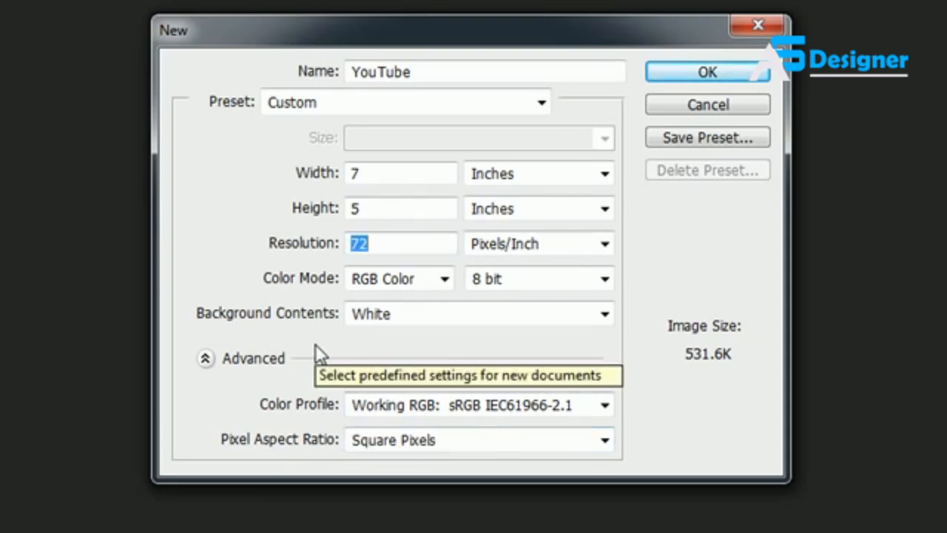
pyautogui.moveTo(294, 342)
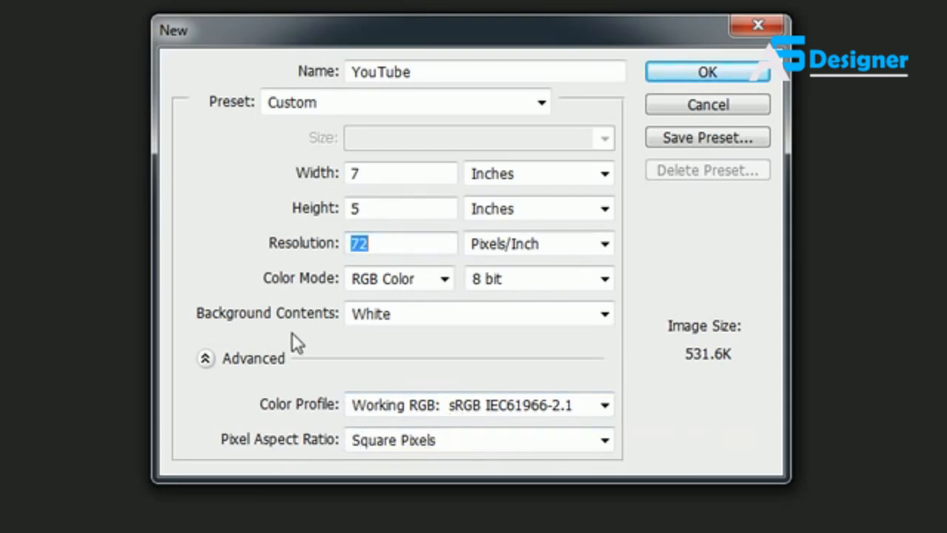
pyautogui.moveTo(326, 359)
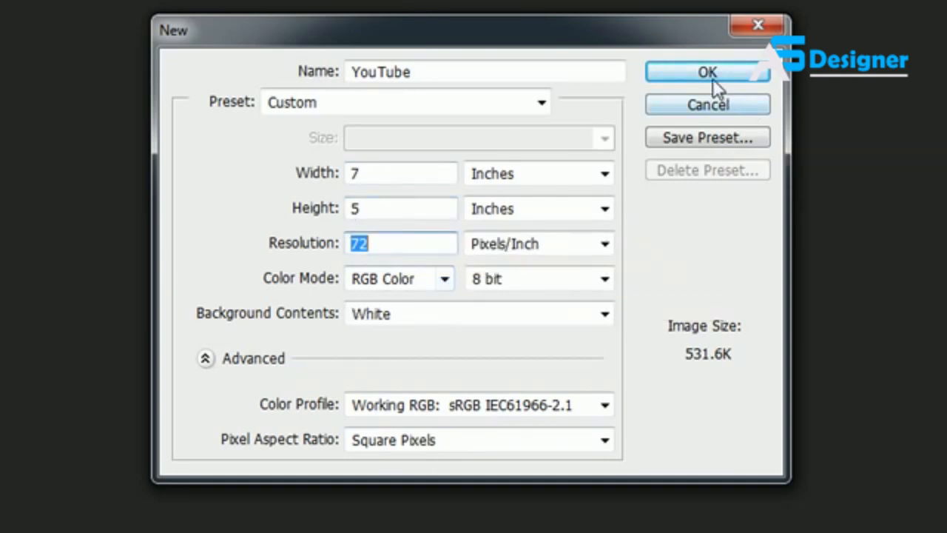
# - Create the YouTube document with these settings and open the File menu again
pyautogui.click(706, 72)
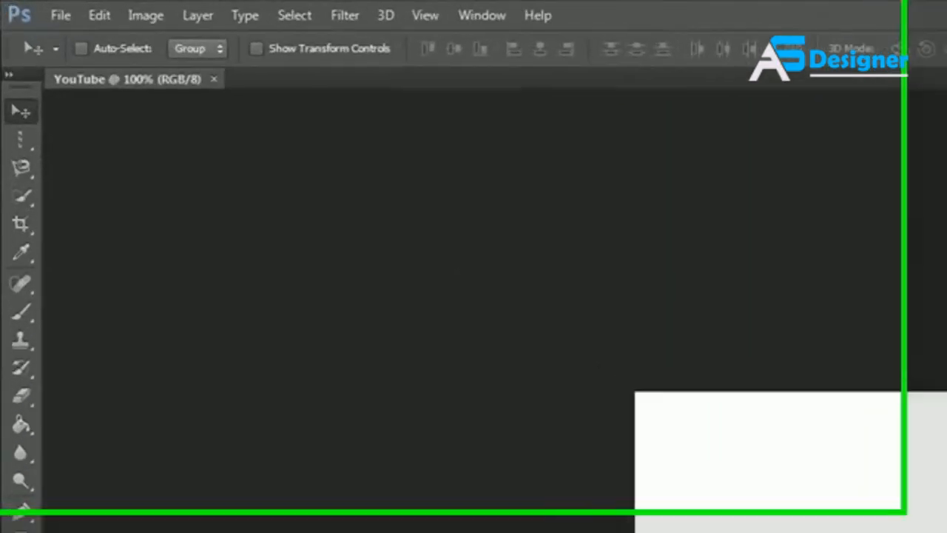
pyautogui.click(60, 15)
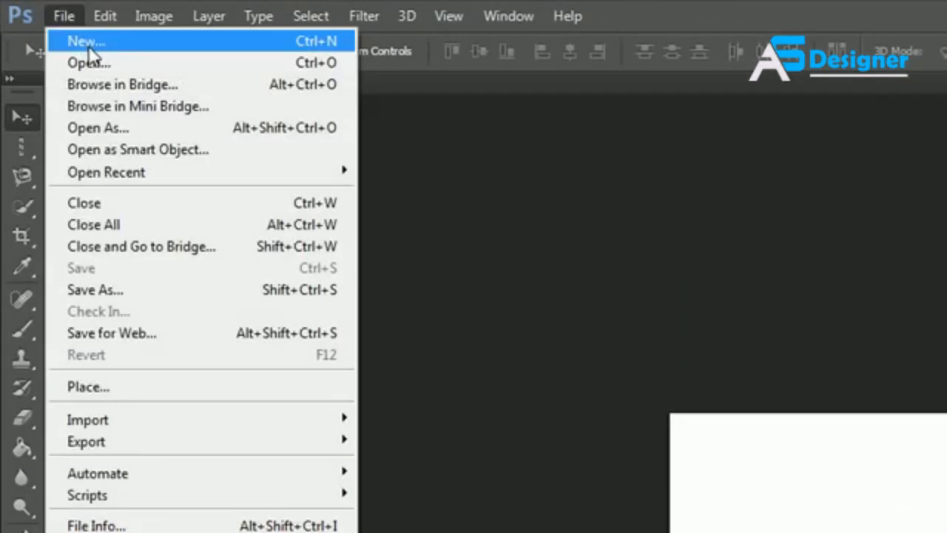
pyautogui.click(83, 40)
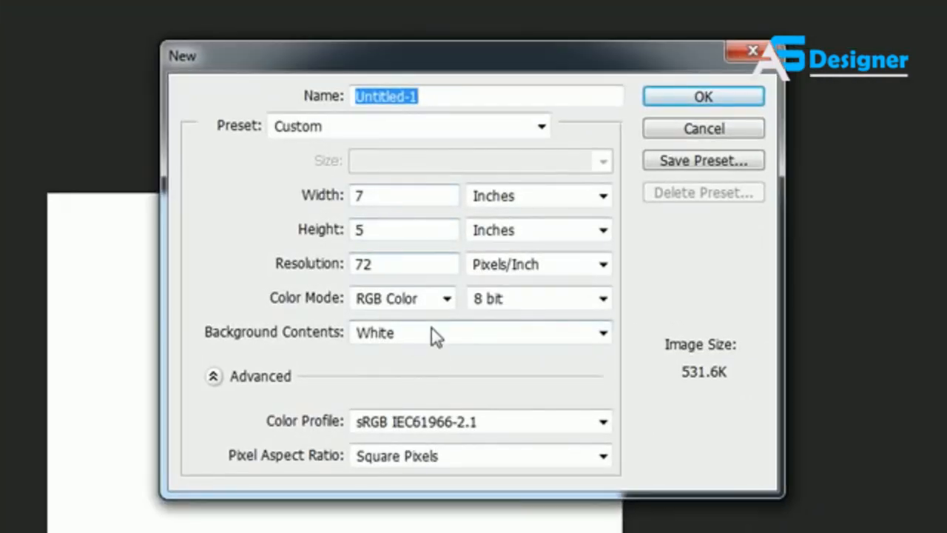
pyautogui.moveTo(432, 333)
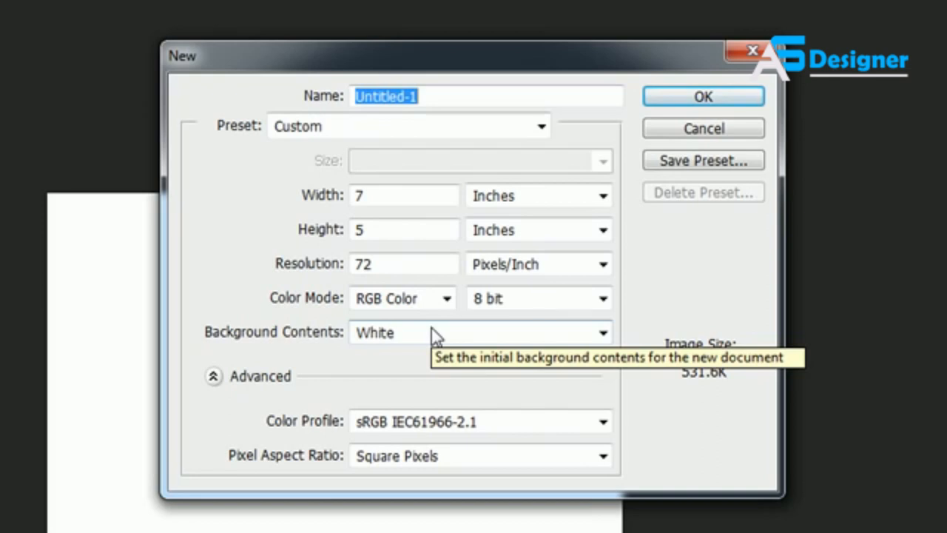
pyautogui.moveTo(721, 133)
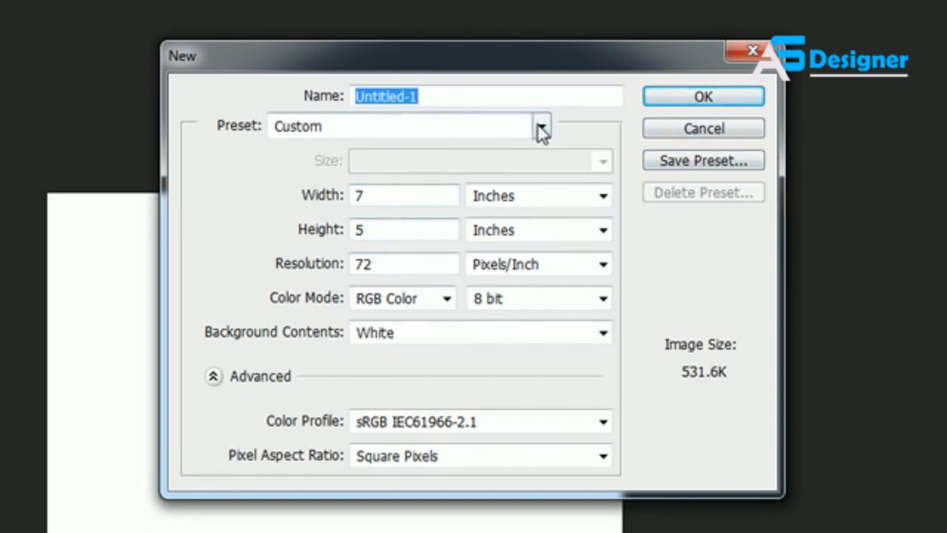
pyautogui.click(540, 126)
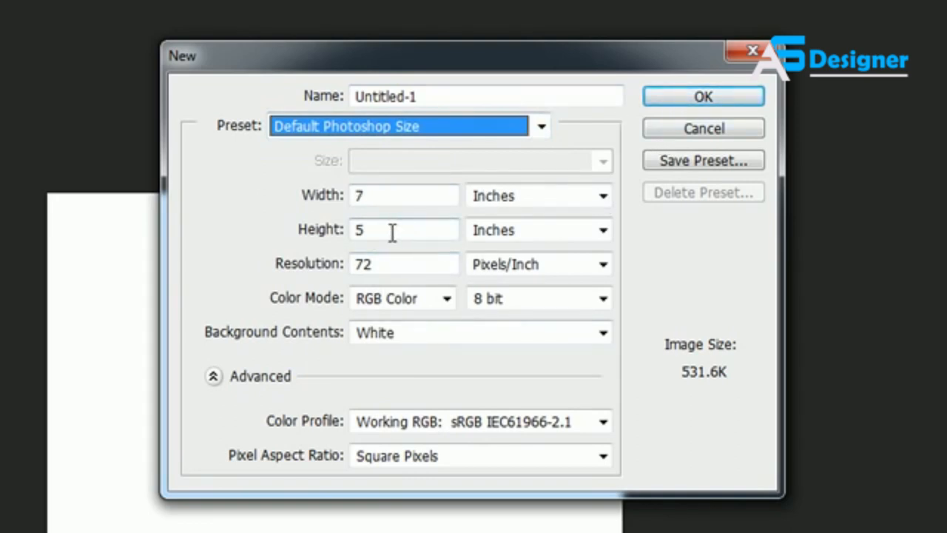
pyautogui.click(702, 96)
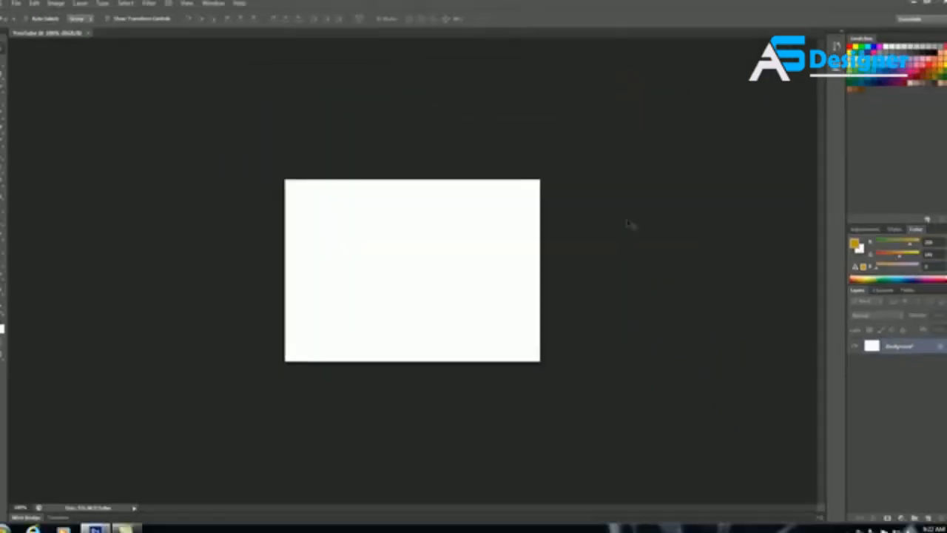